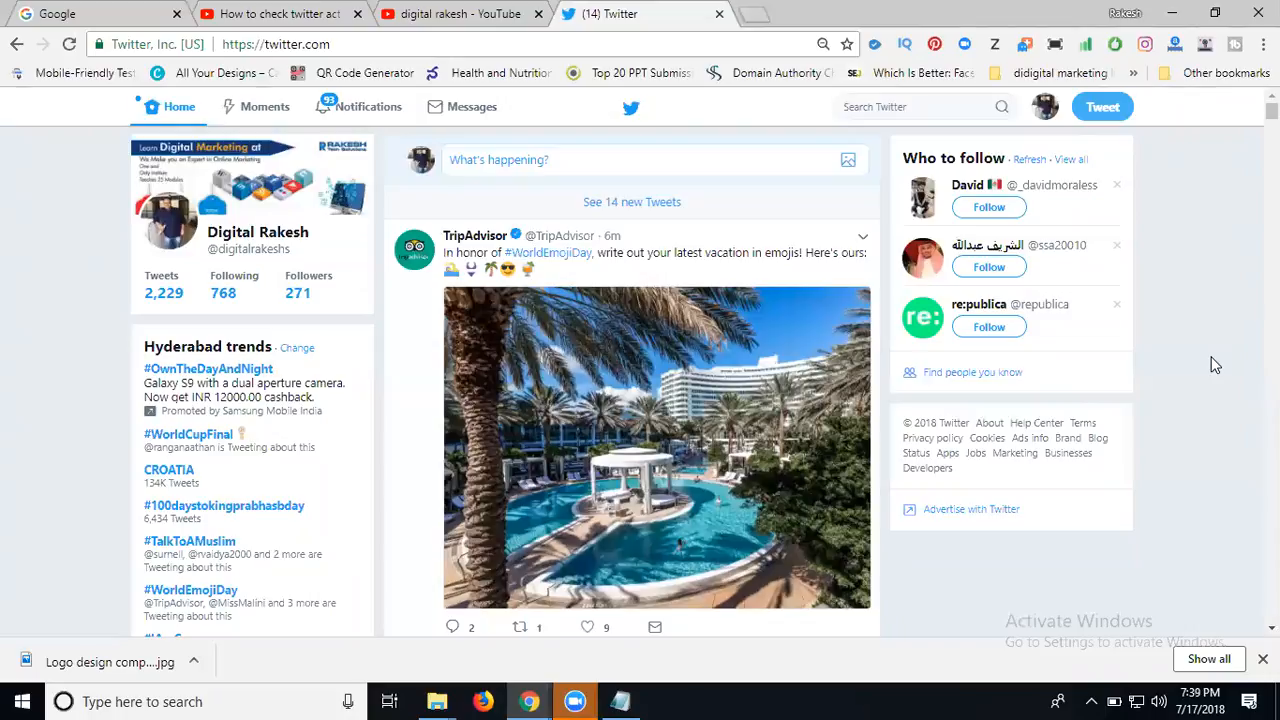
mouse_move(1044, 107)
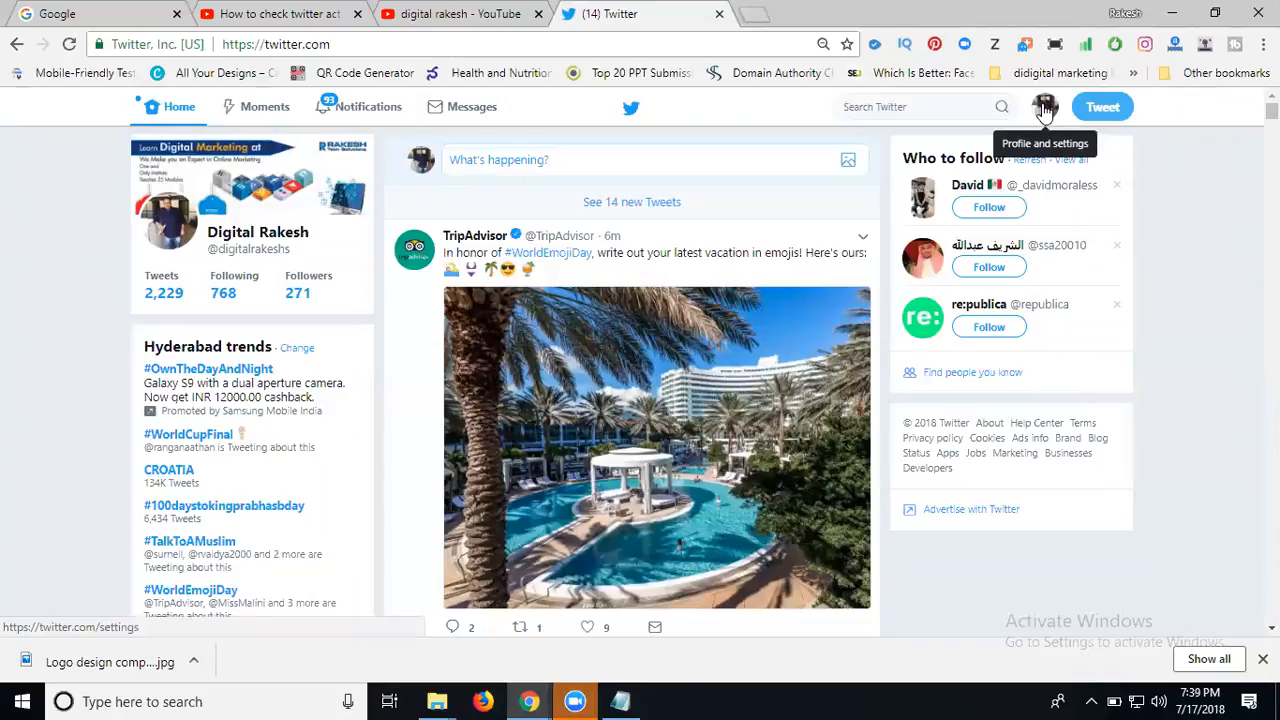
click(1044, 107)
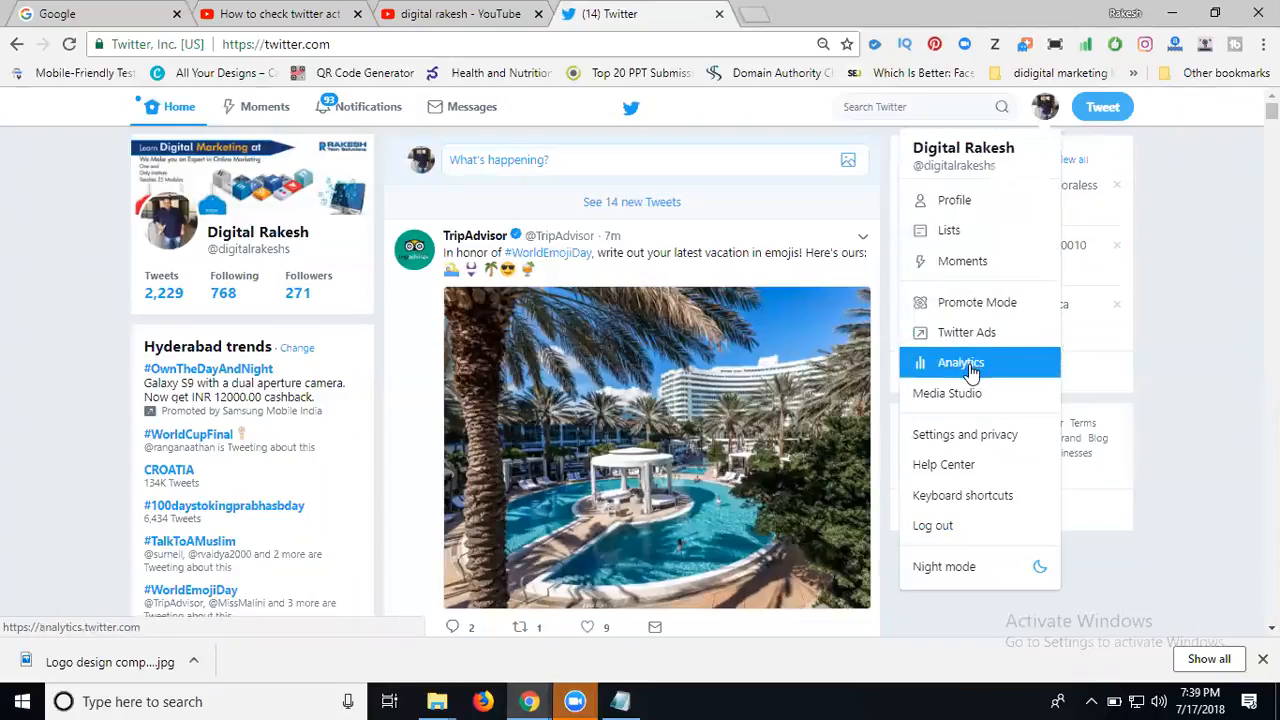
mouse_move(855, 228)
text(analytics.twitt)
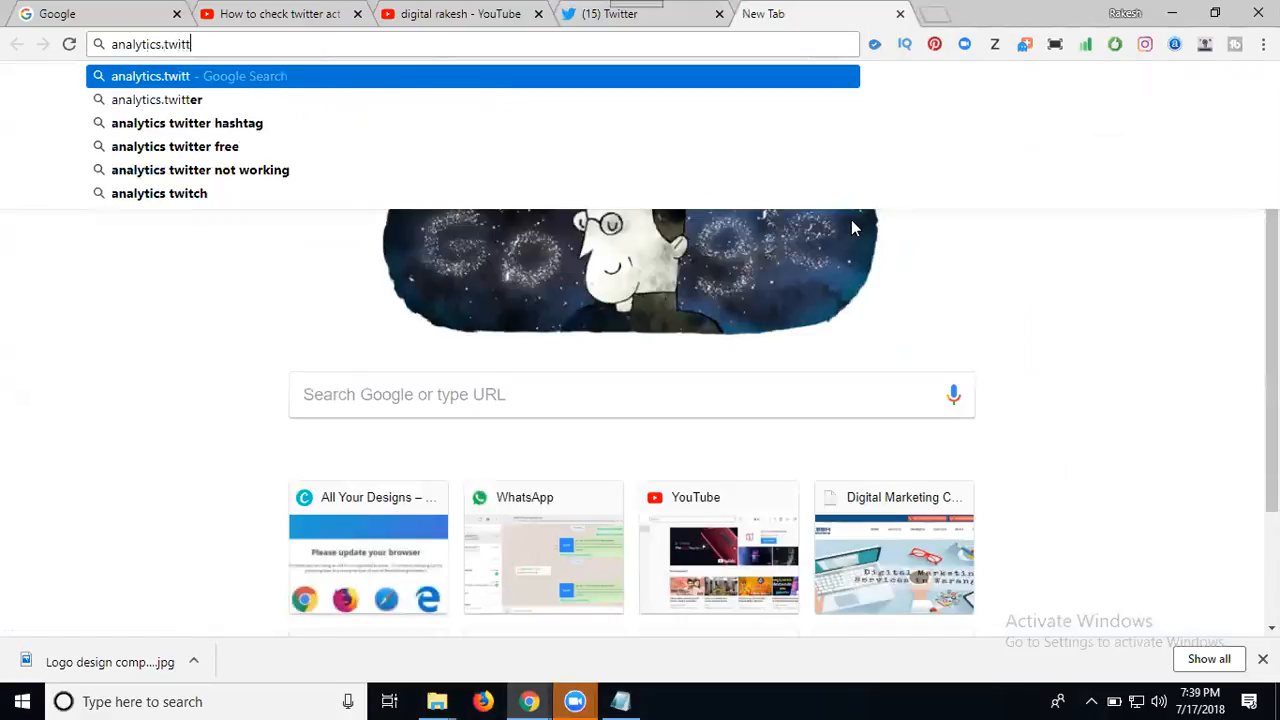
text(er.com/user/digitalrakeshs/home)
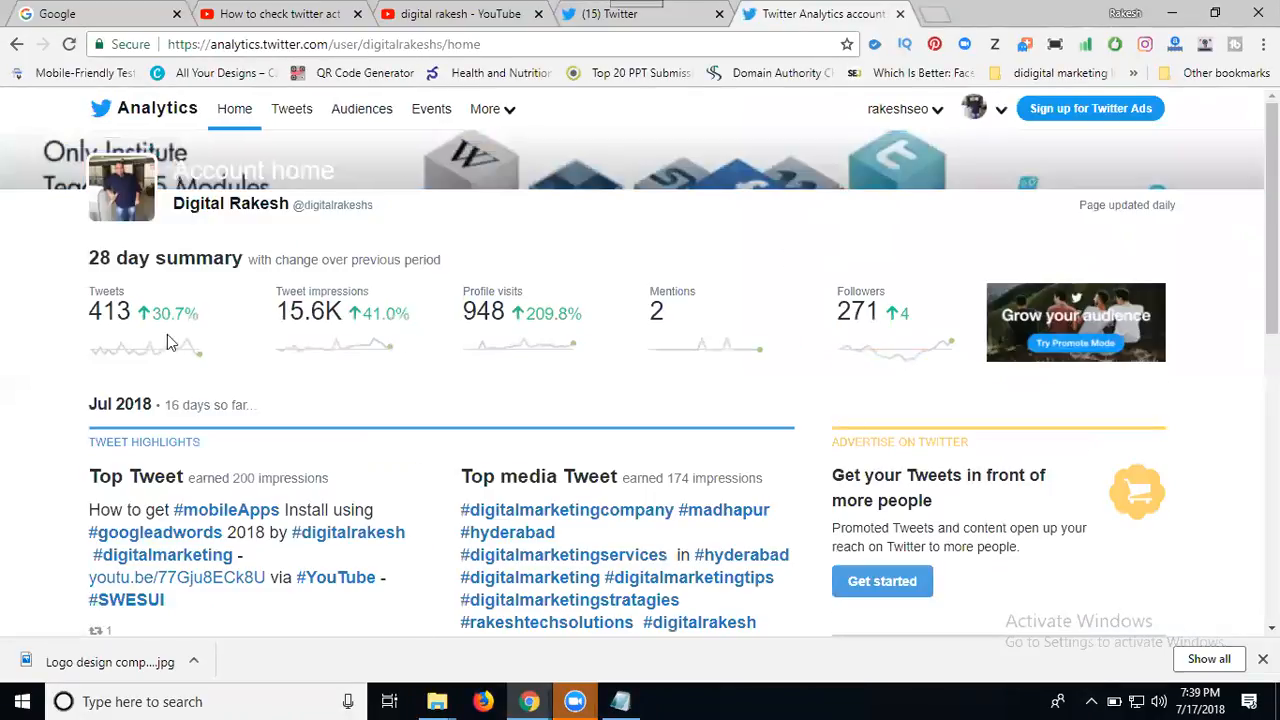
mouse_move(278, 324)
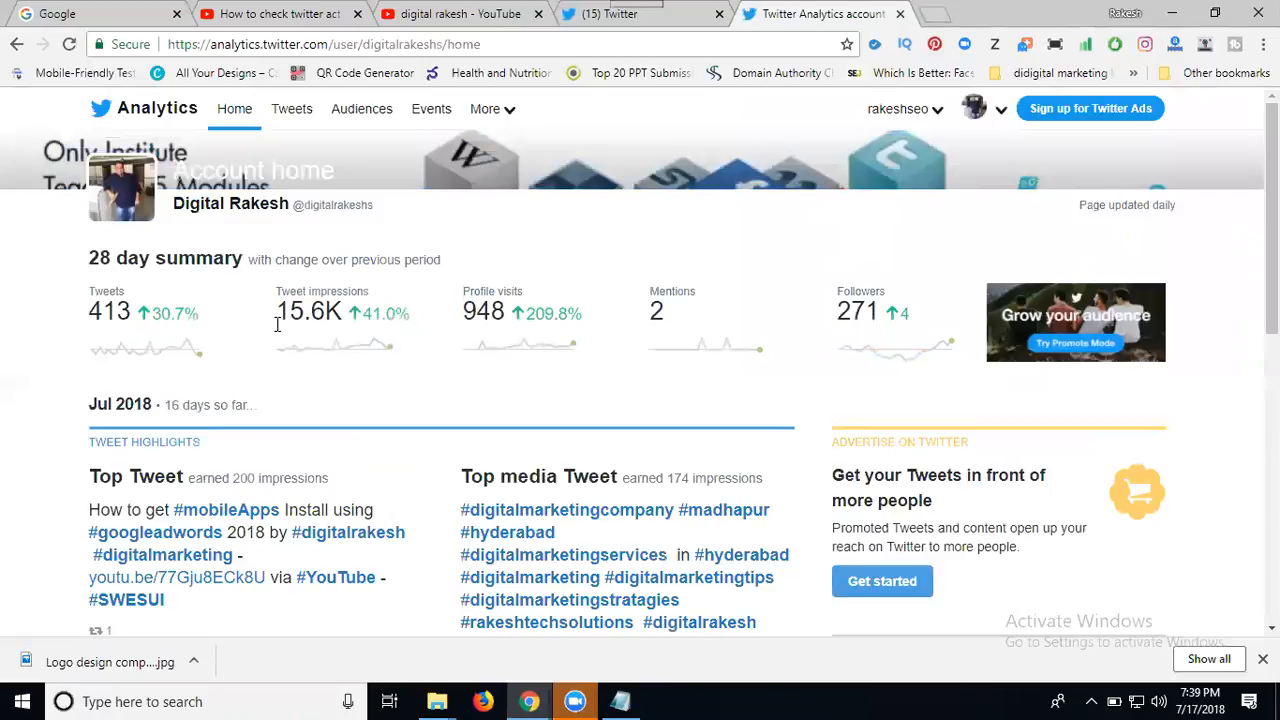
mouse_move(390, 335)
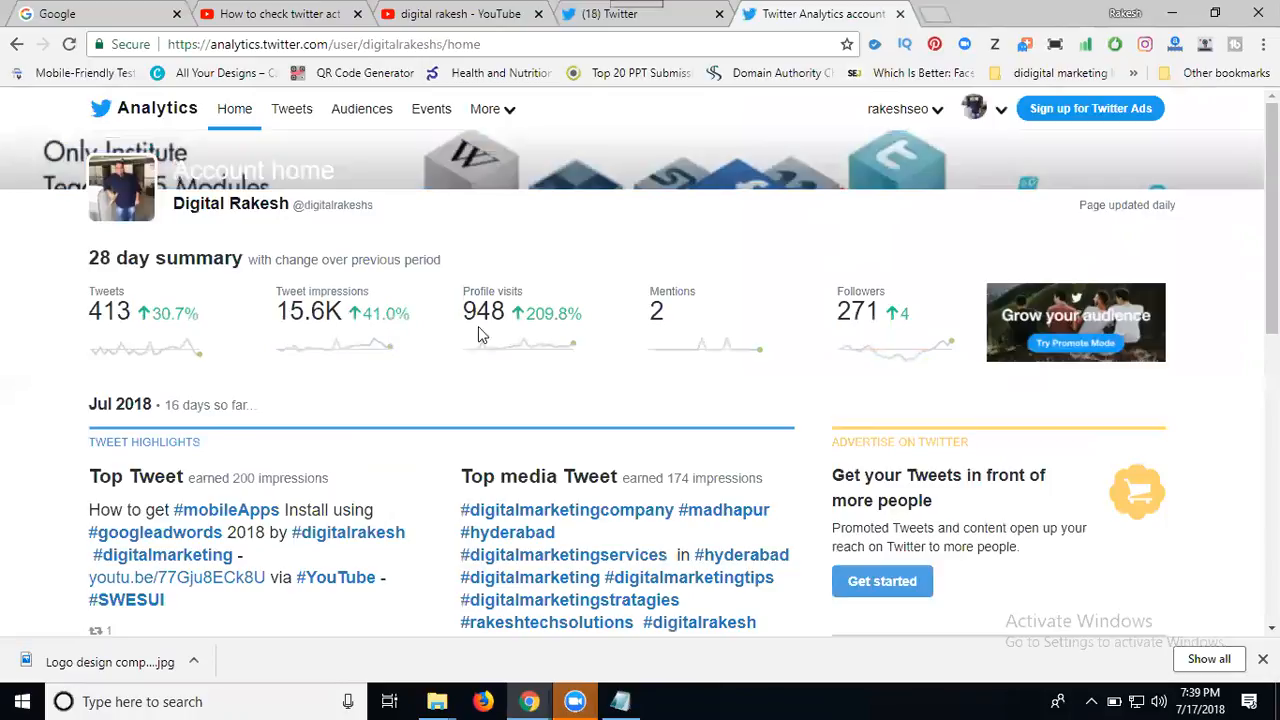
mouse_move(527, 332)
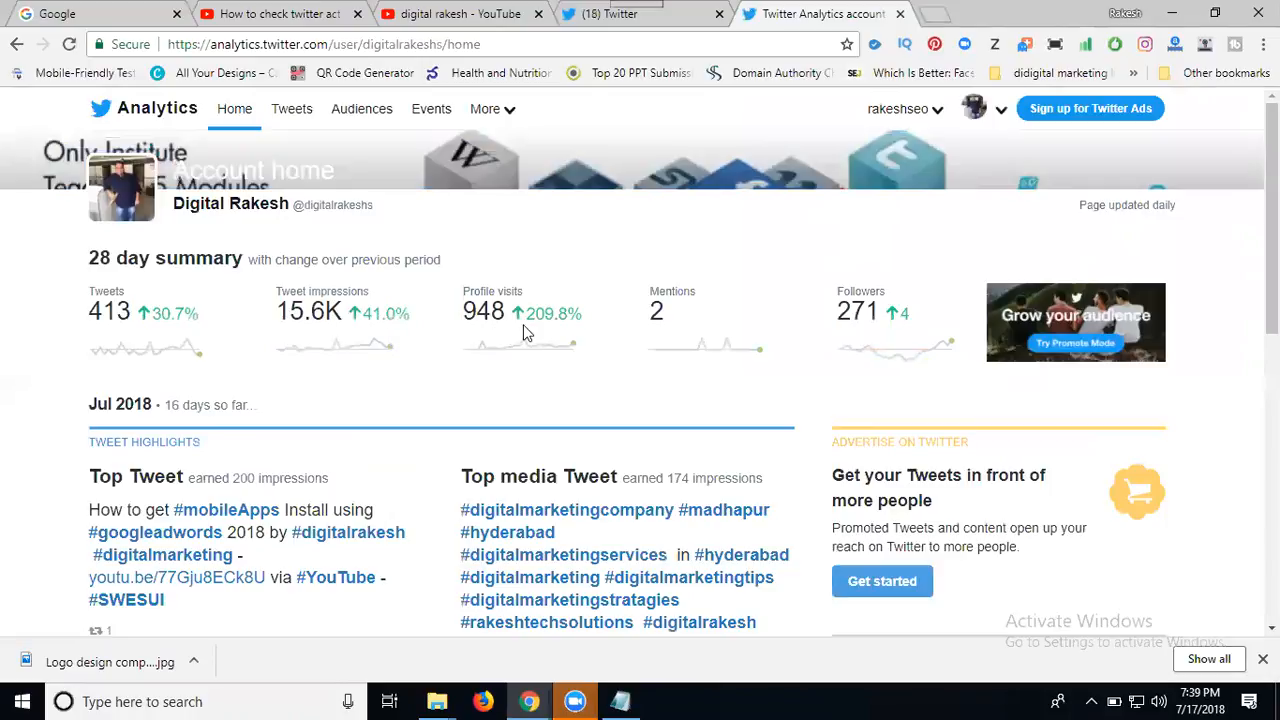
mouse_move(690, 323)
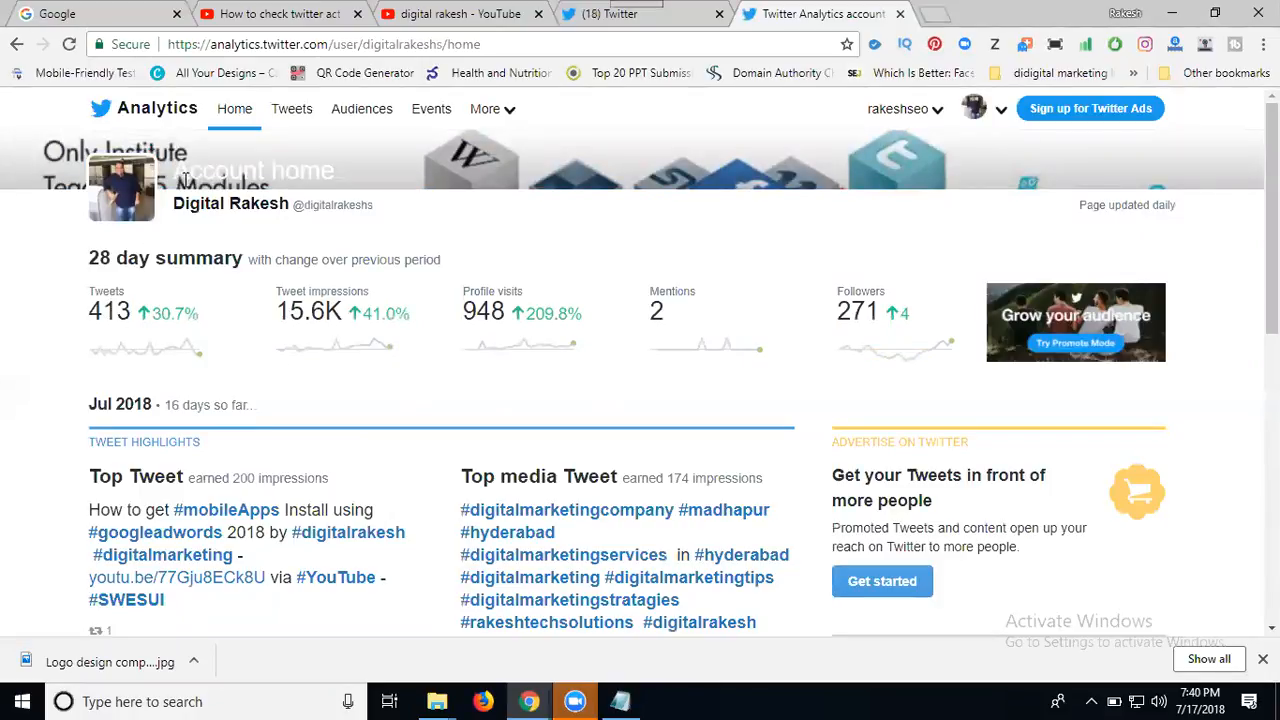
click(291, 109)
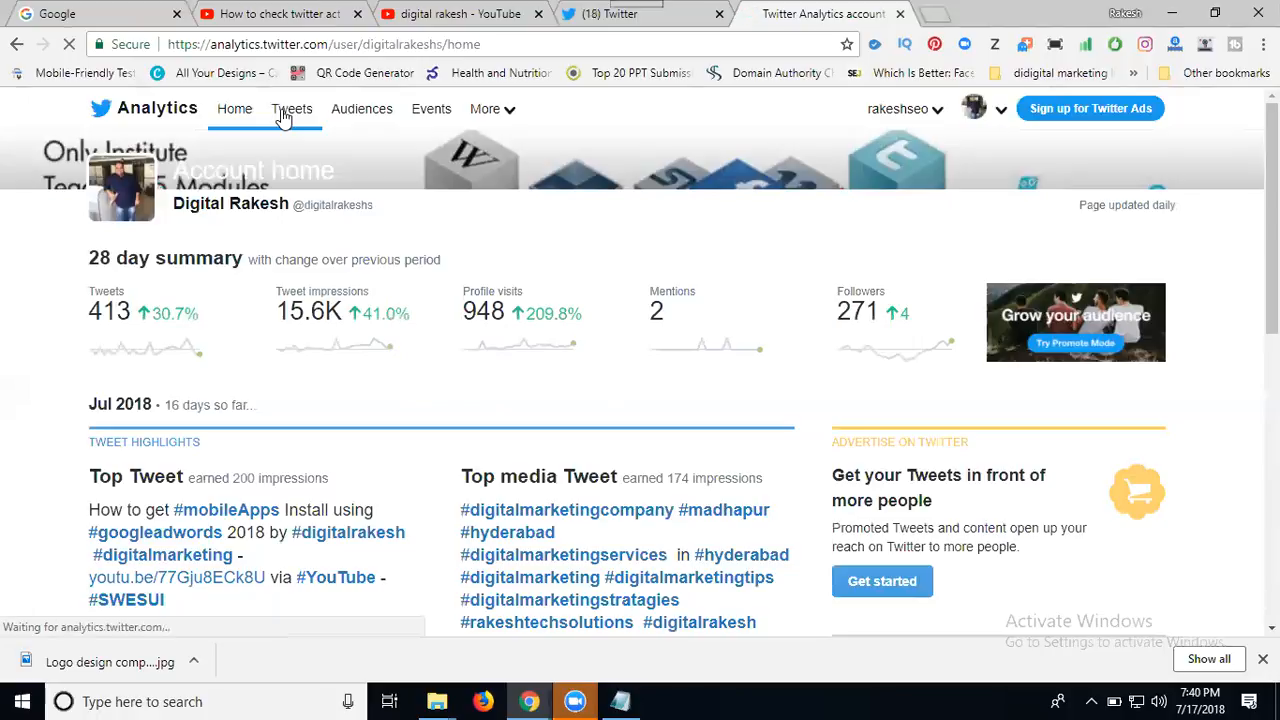
- Review the Tweets page: 15.6K impressions over 28 days and per-tweet engagement rates
click(291, 108)
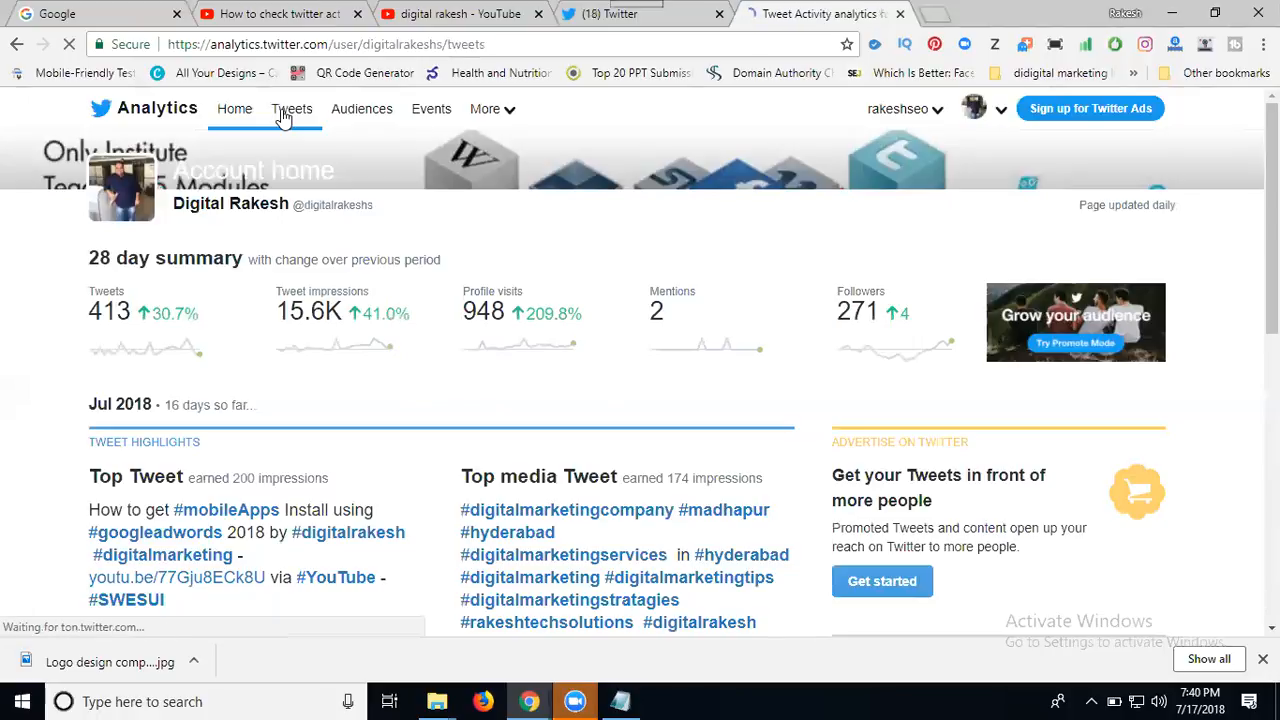
click(291, 108)
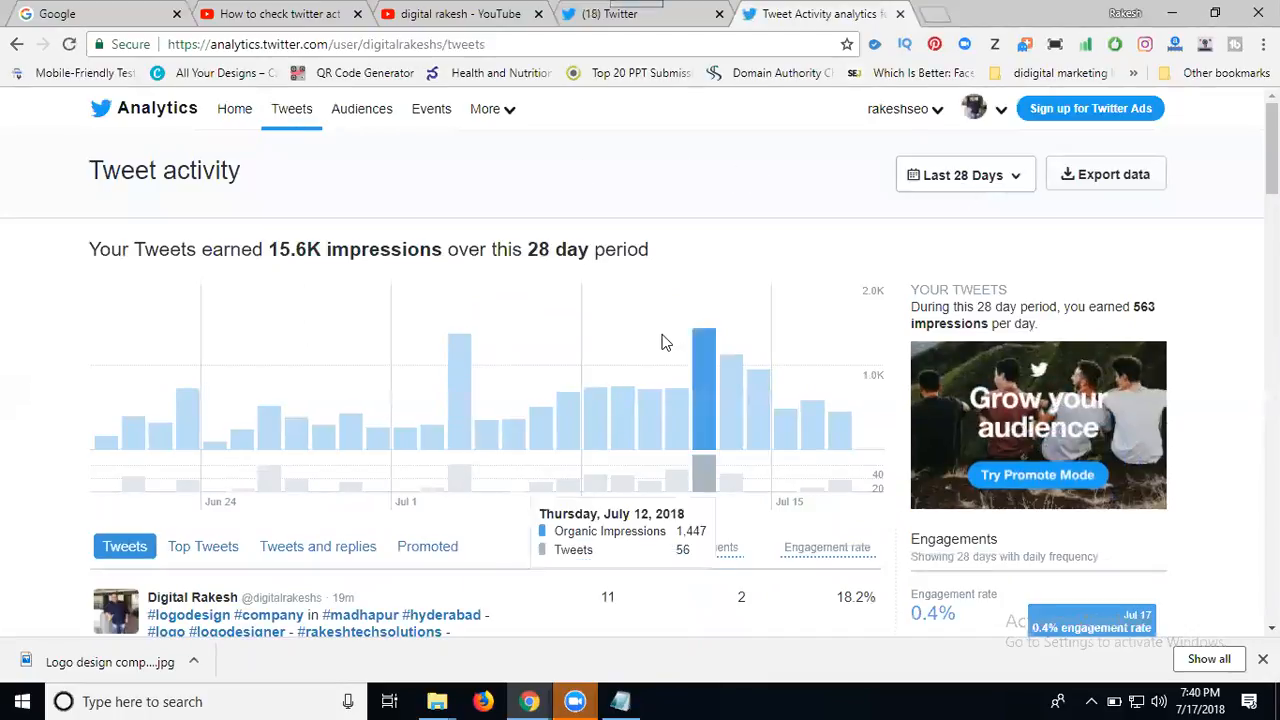
scroll(down, 3)
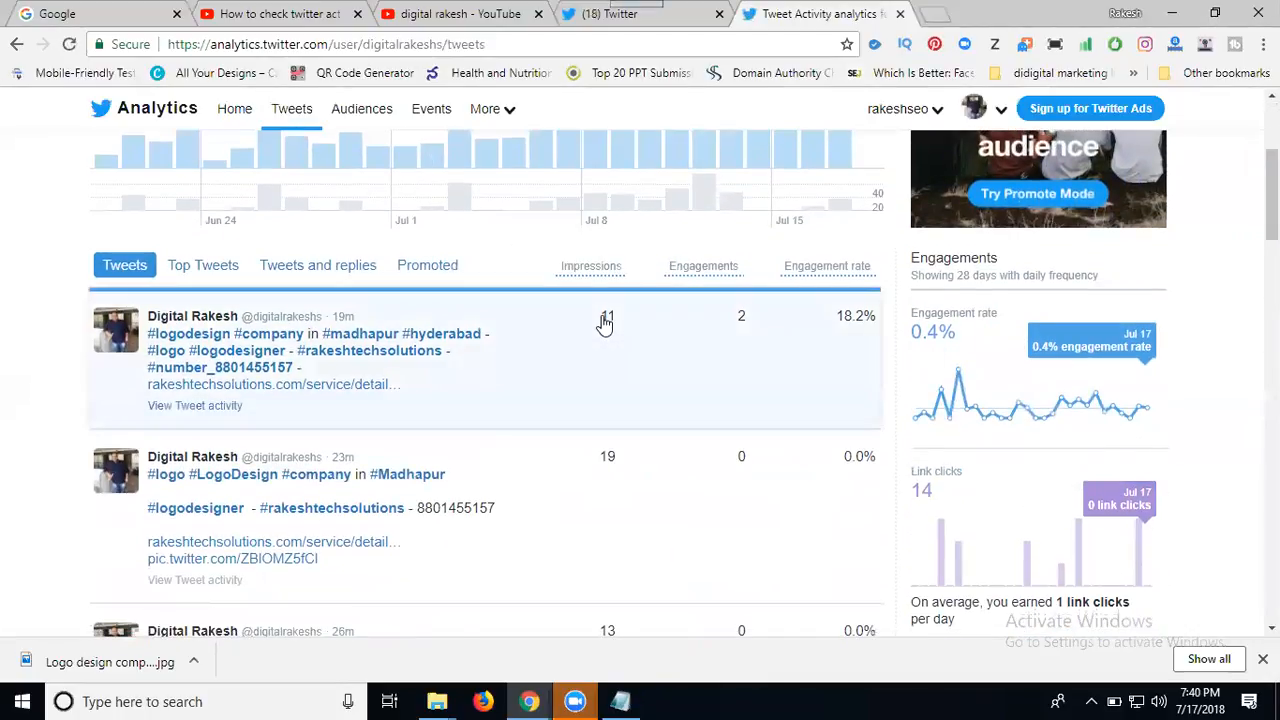
scroll(down, 3)
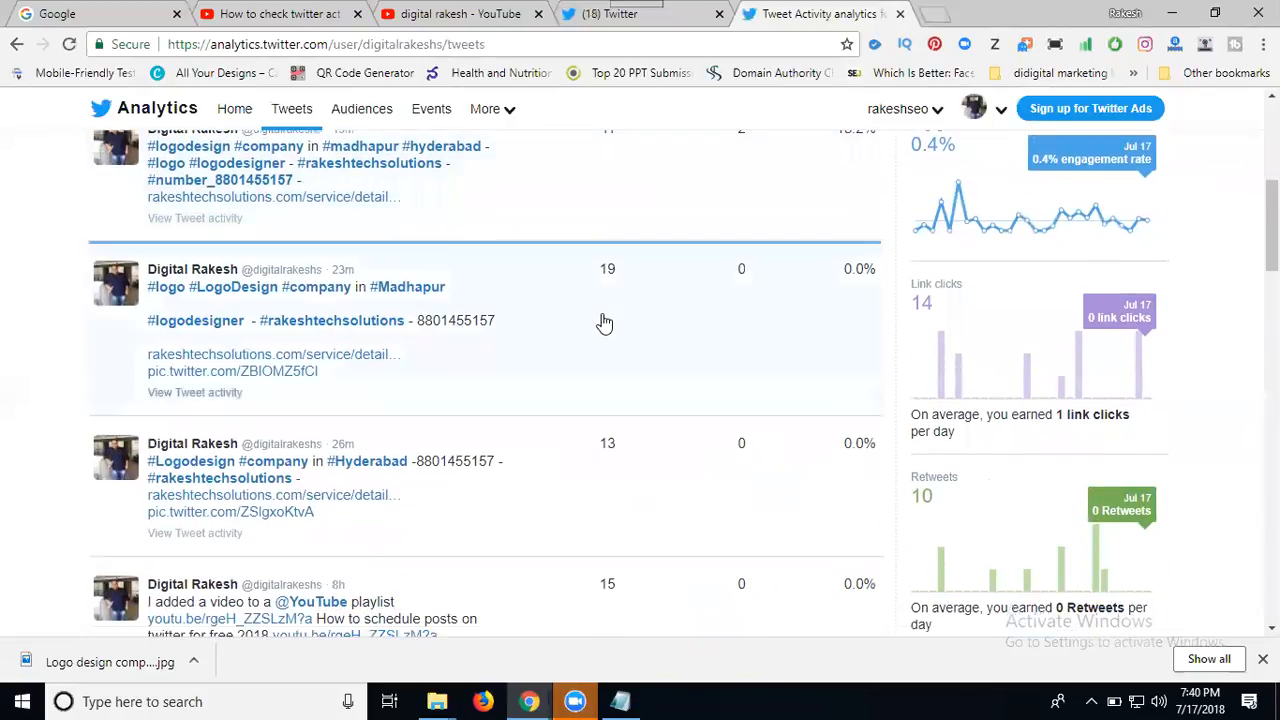
scroll(down, 3)
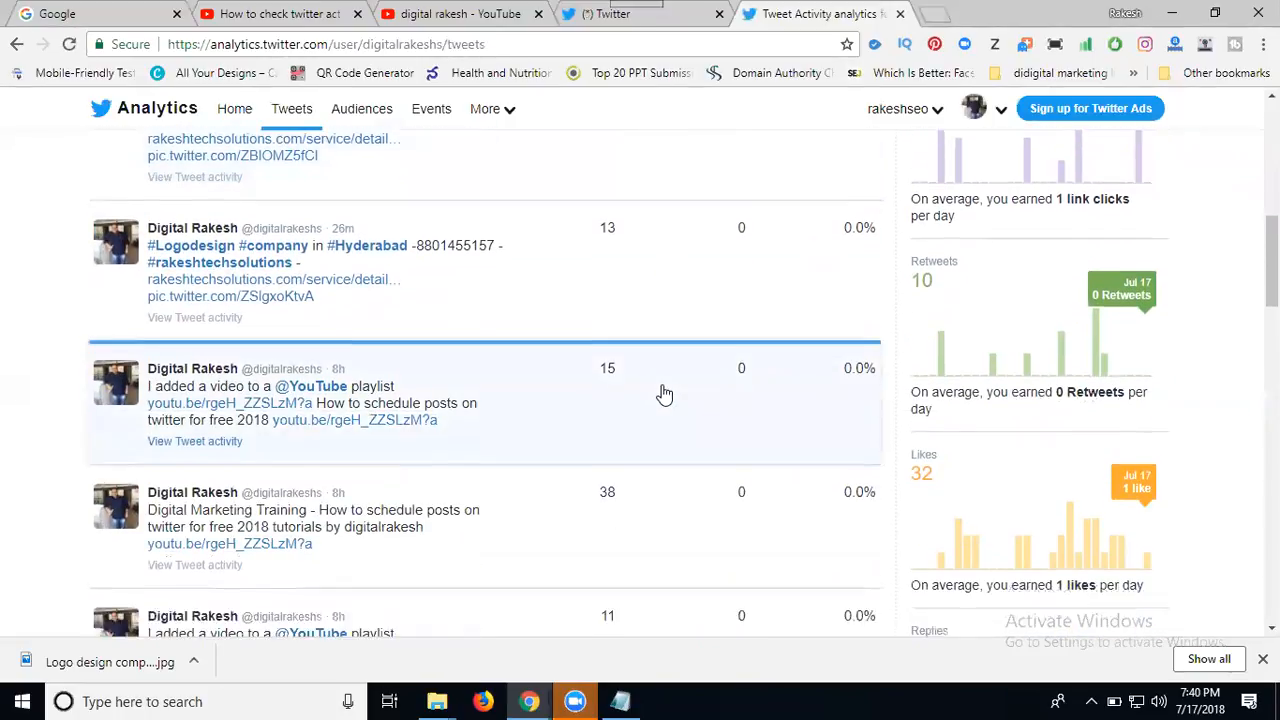
scroll(down, 3)
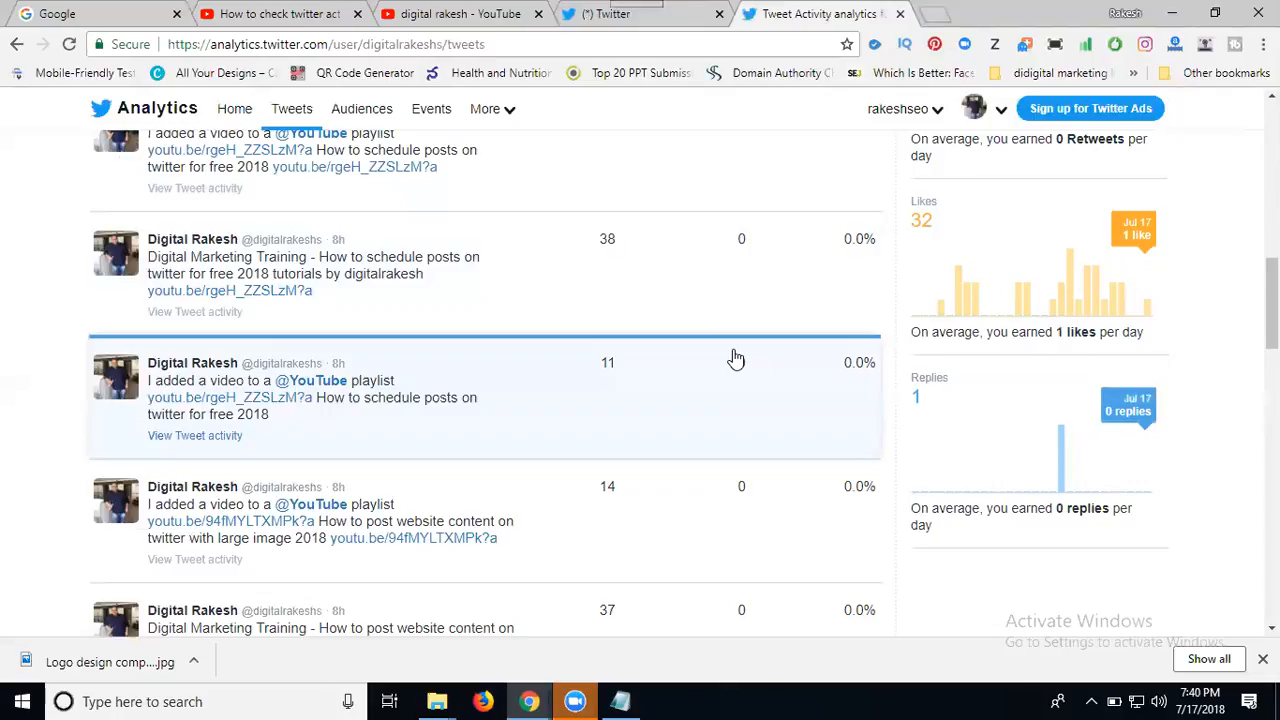
mouse_move(753, 347)
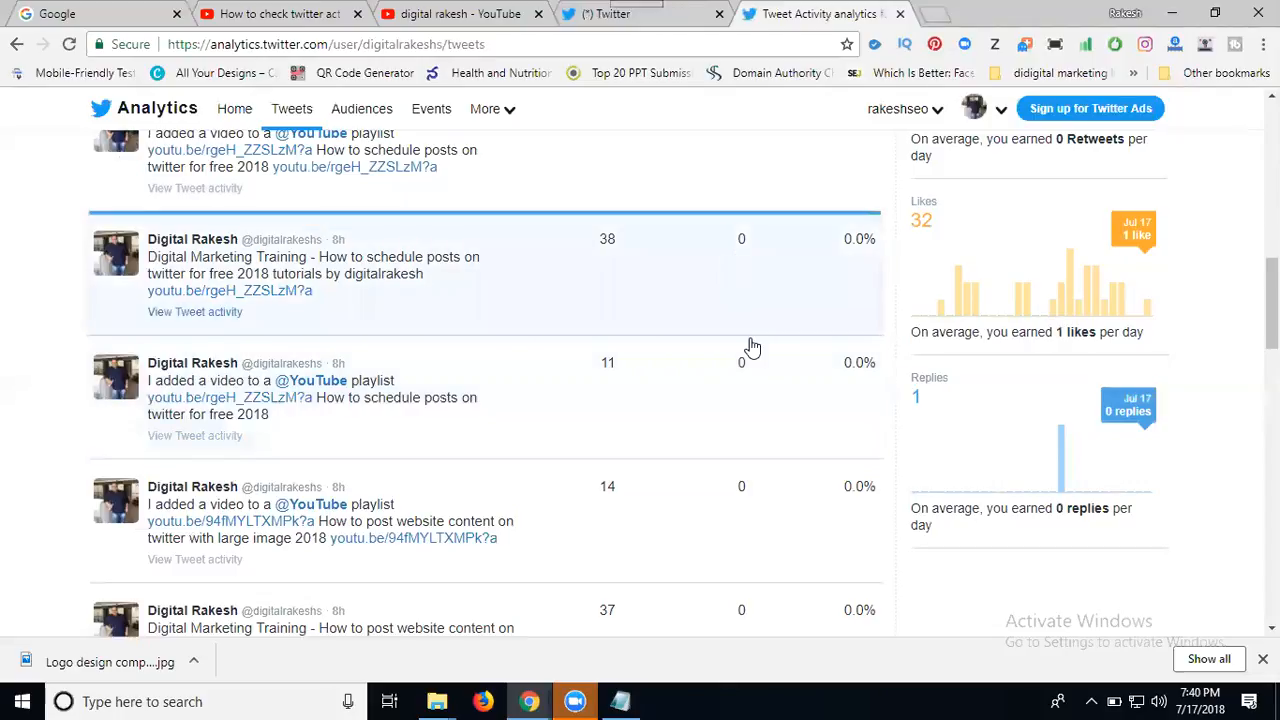
scroll(down, 3)
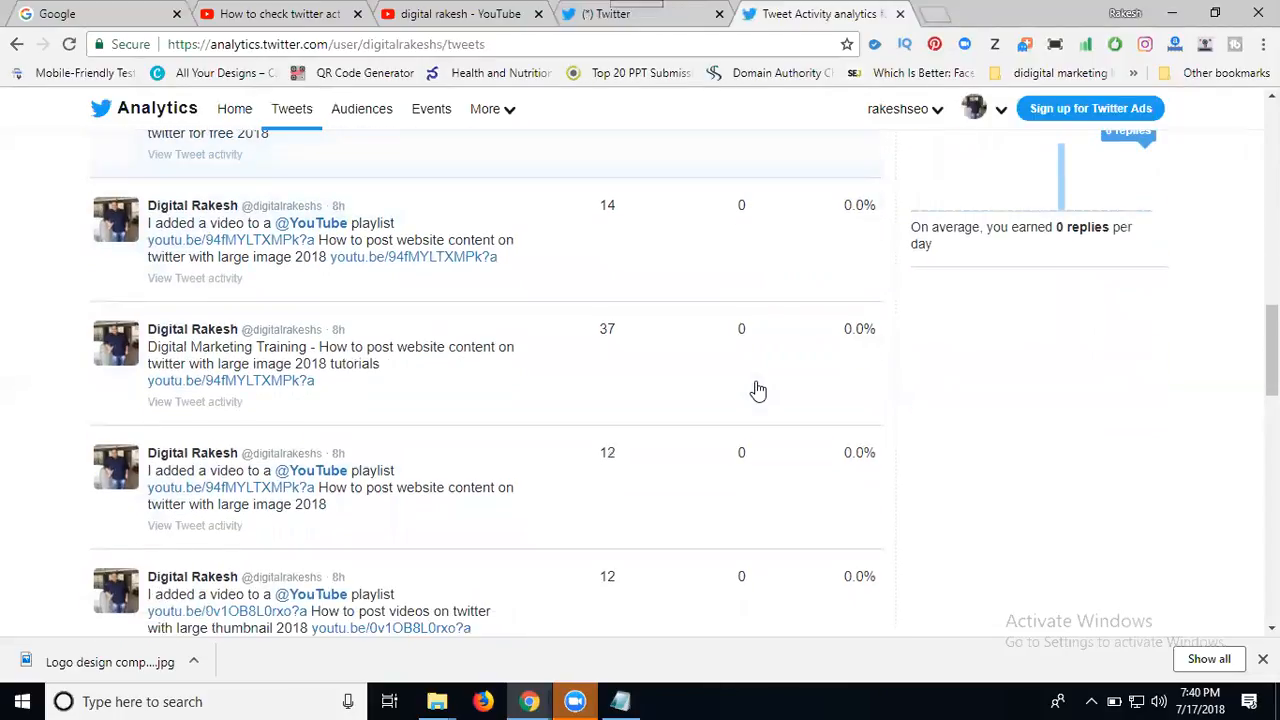
scroll(down, 3)
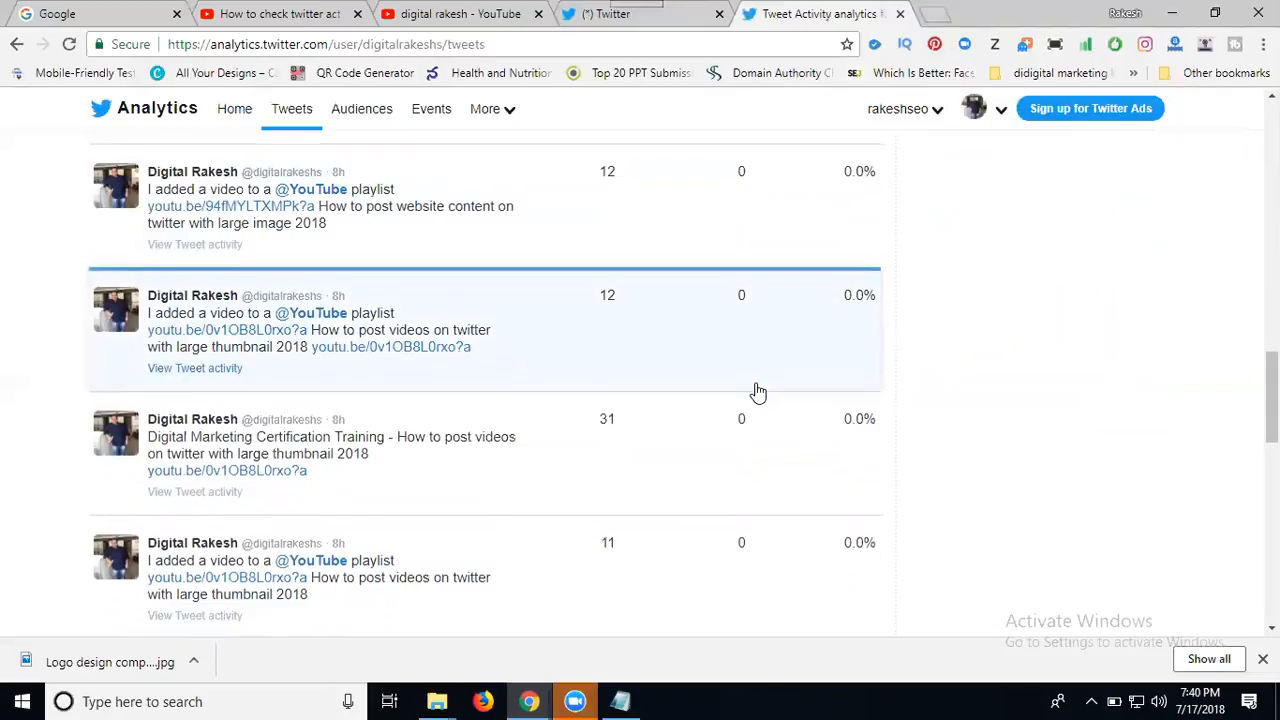
scroll(up, 3)
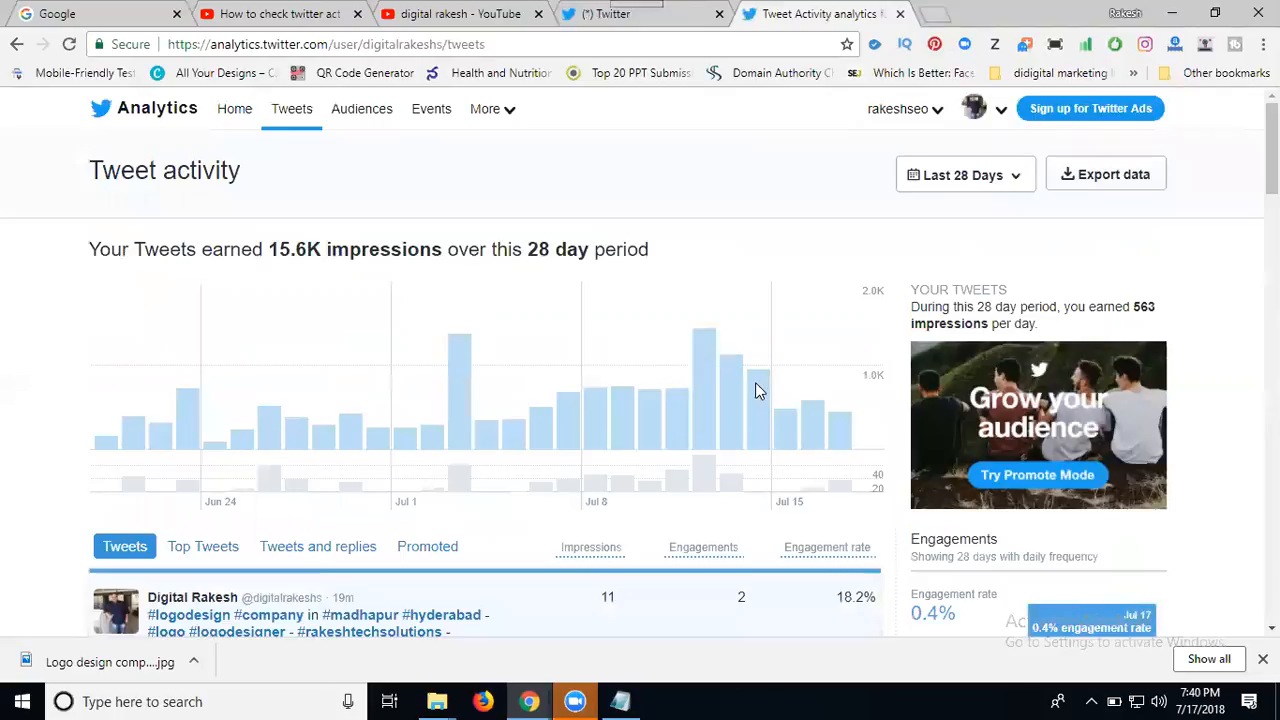
- Limit Tweet activity to July 2018, showing 11.7K impressions over 17 days
click(963, 174)
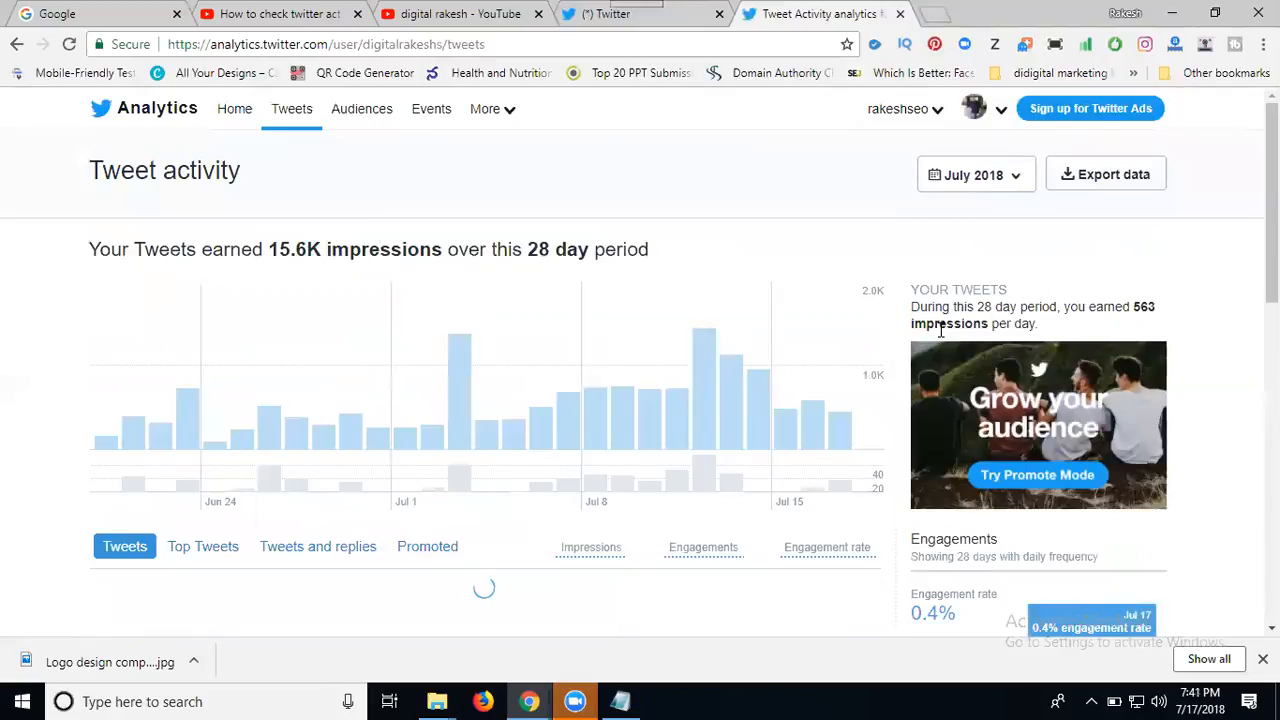
scroll(down, 3)
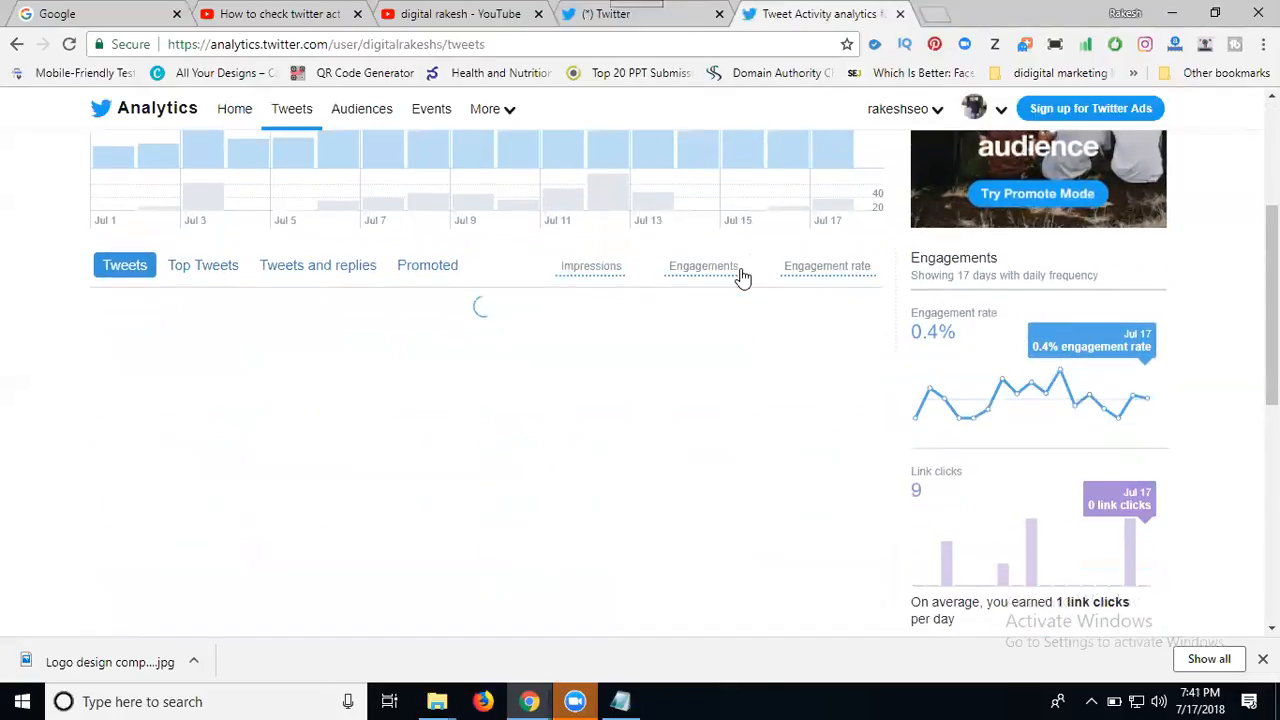
scroll(up, 3)
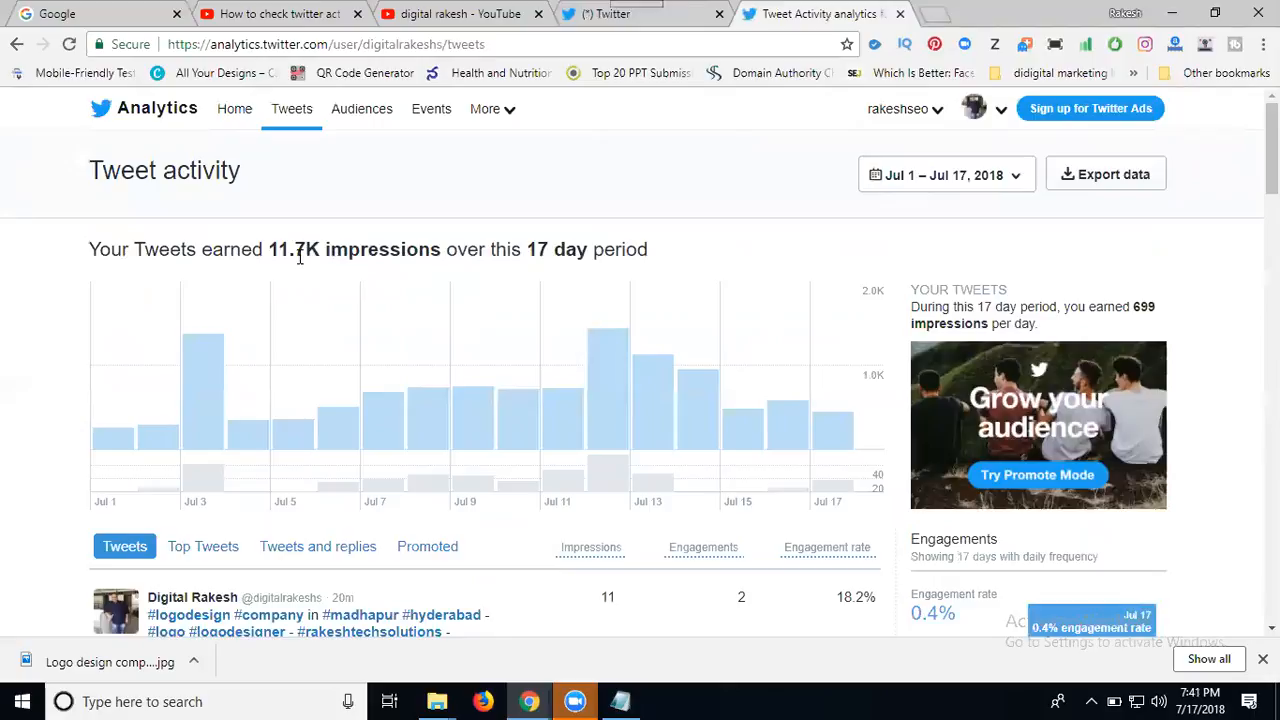
mouse_move(564, 258)
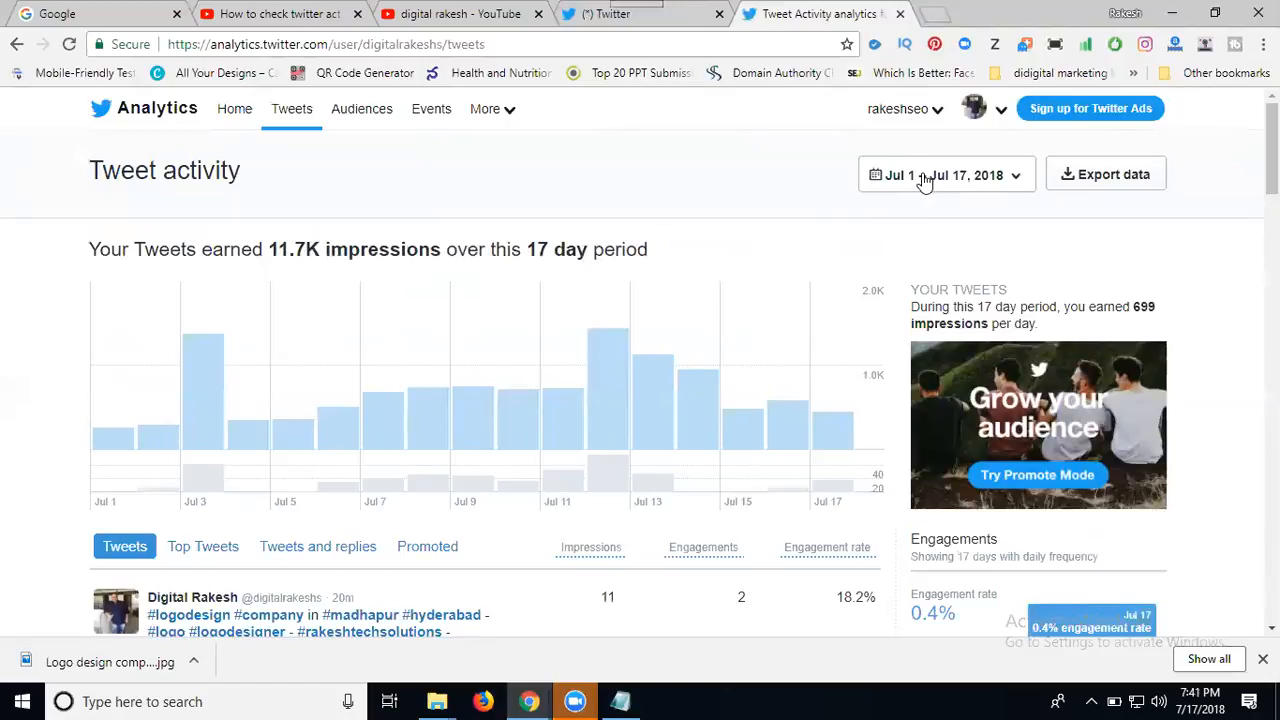
- Switch the report to June 2018 (10.3K impressions, 767 peak on June 10), then reopen the date chooser
click(945, 174)
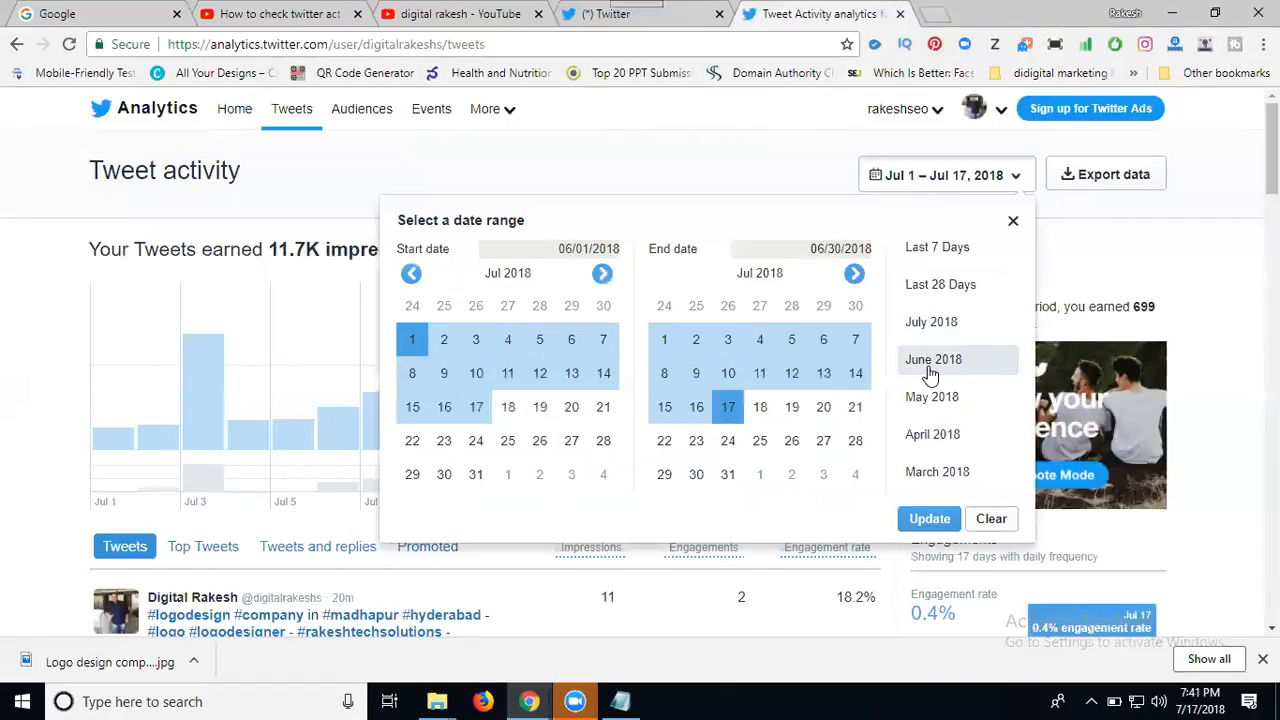
click(933, 359)
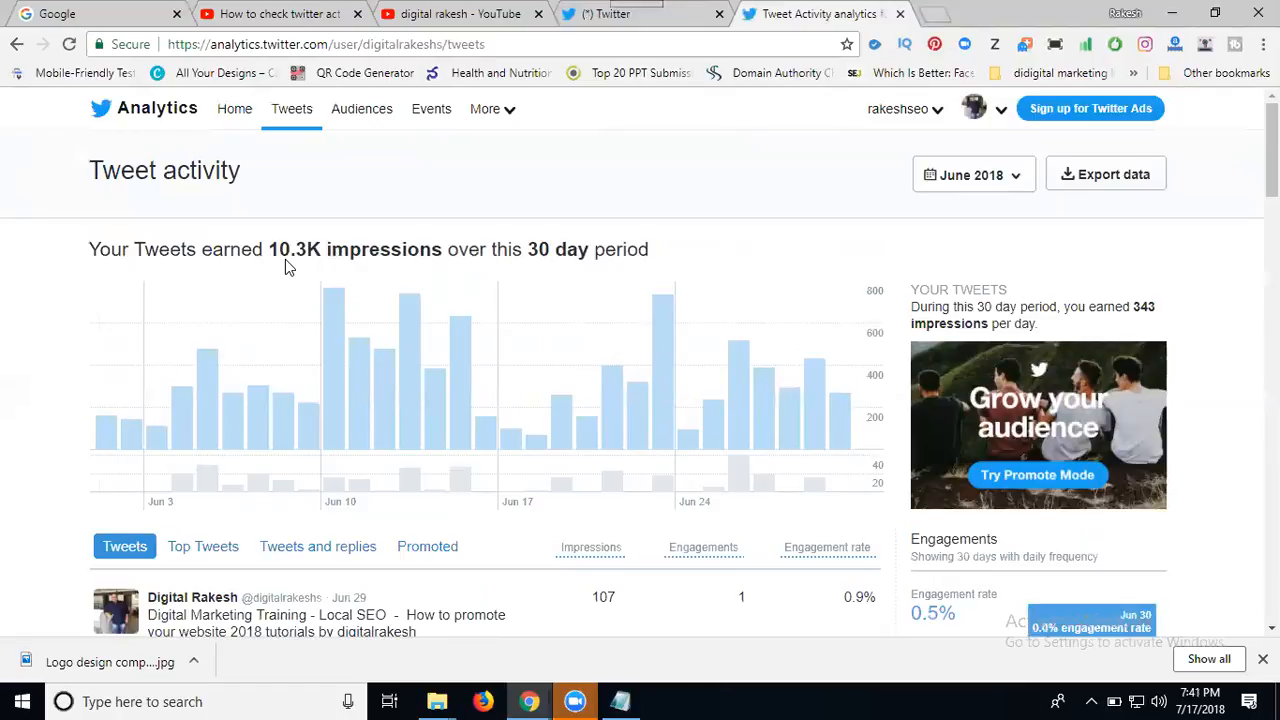
scroll(down, 3)
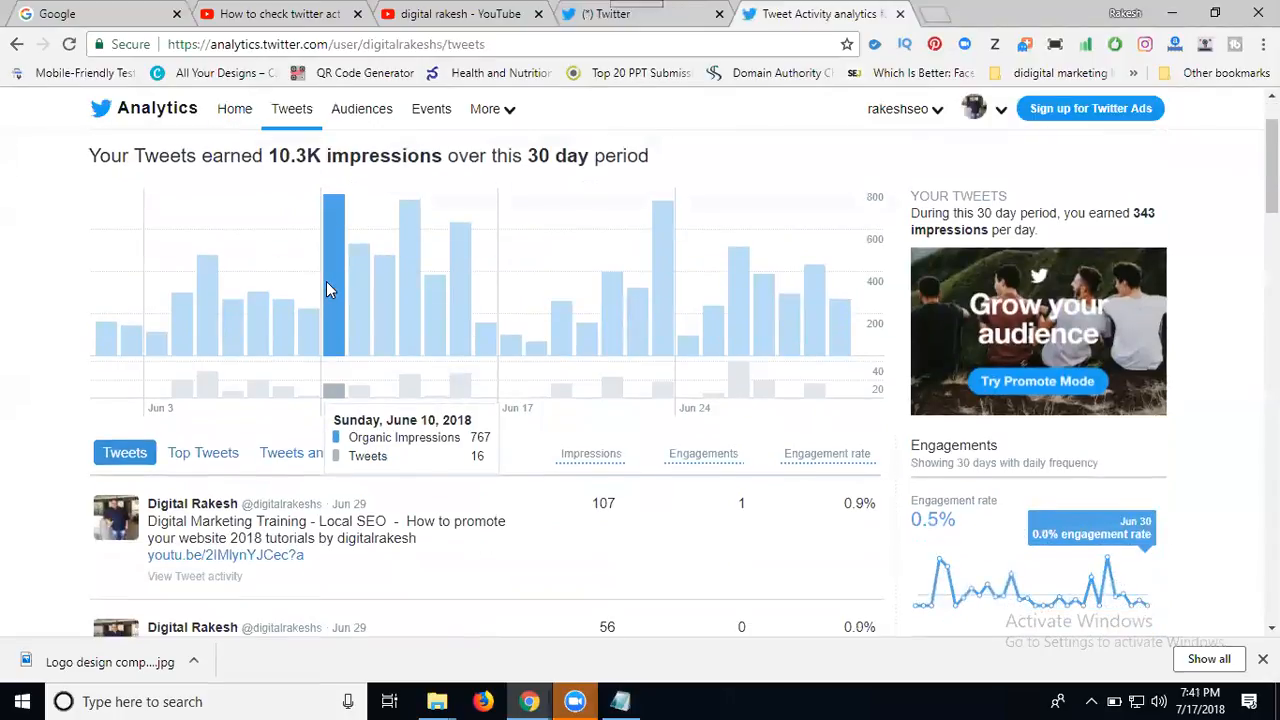
scroll(up, 3)
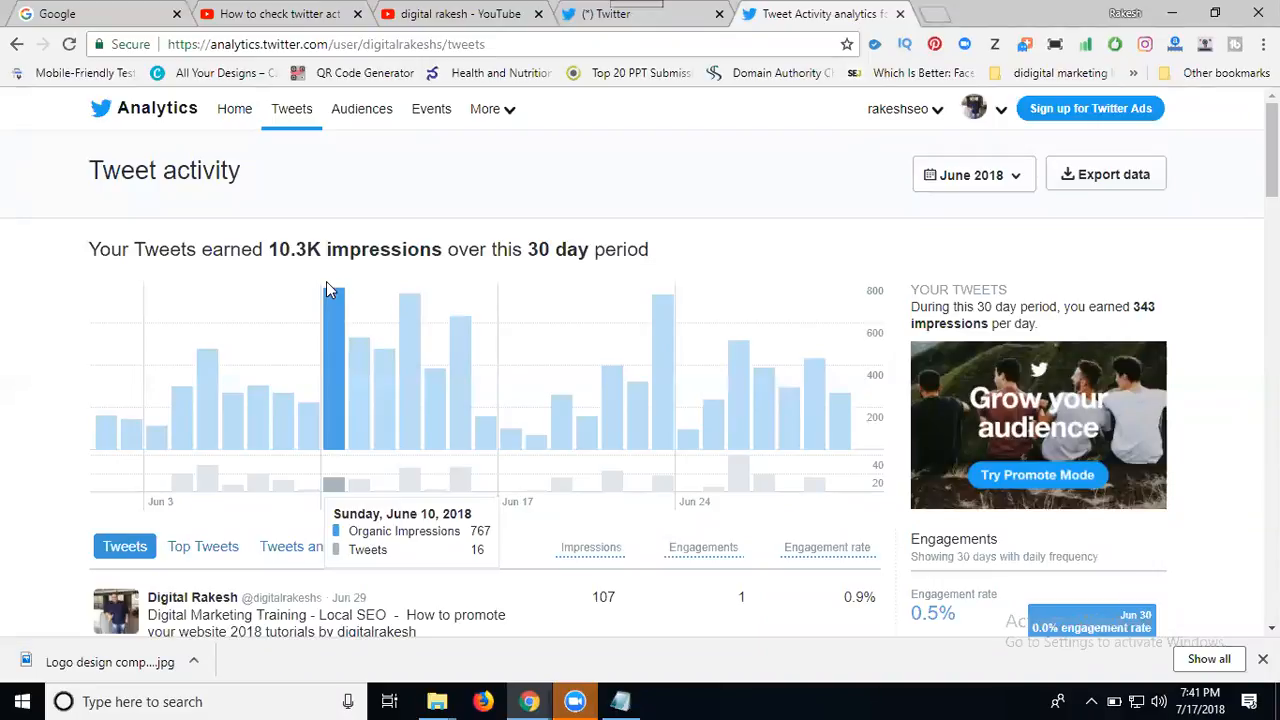
mouse_move(940, 173)
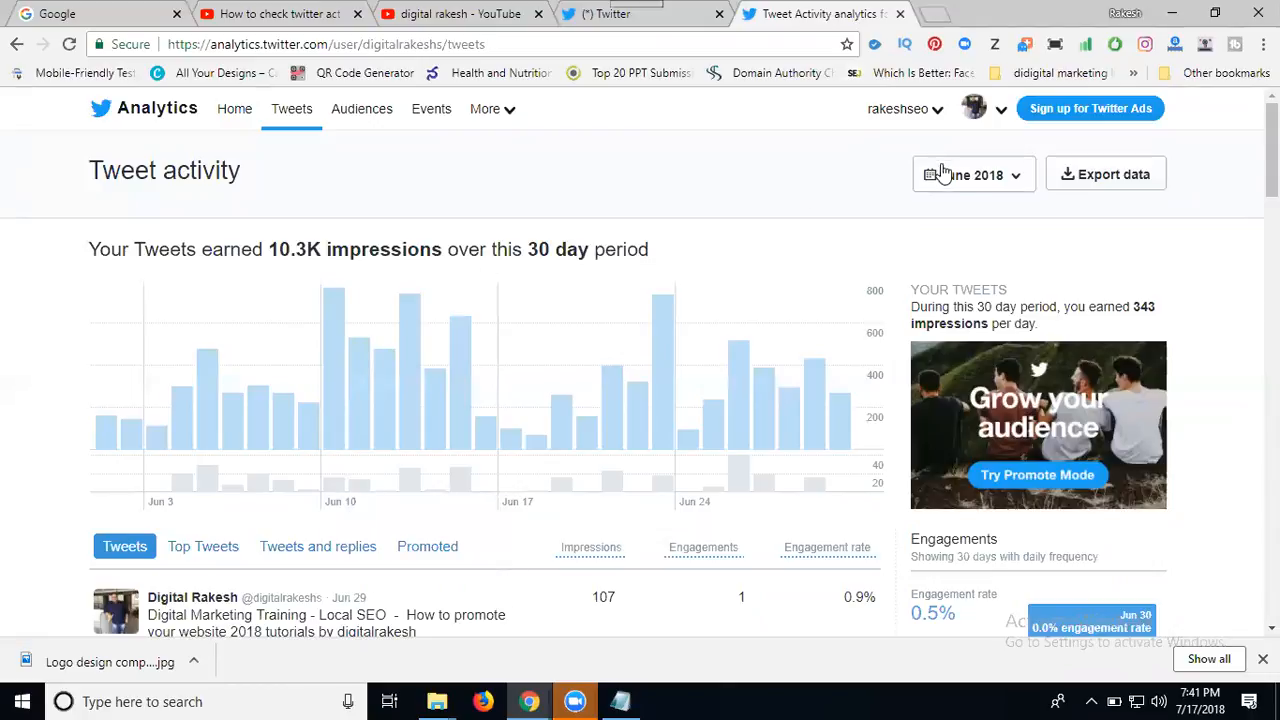
click(970, 174)
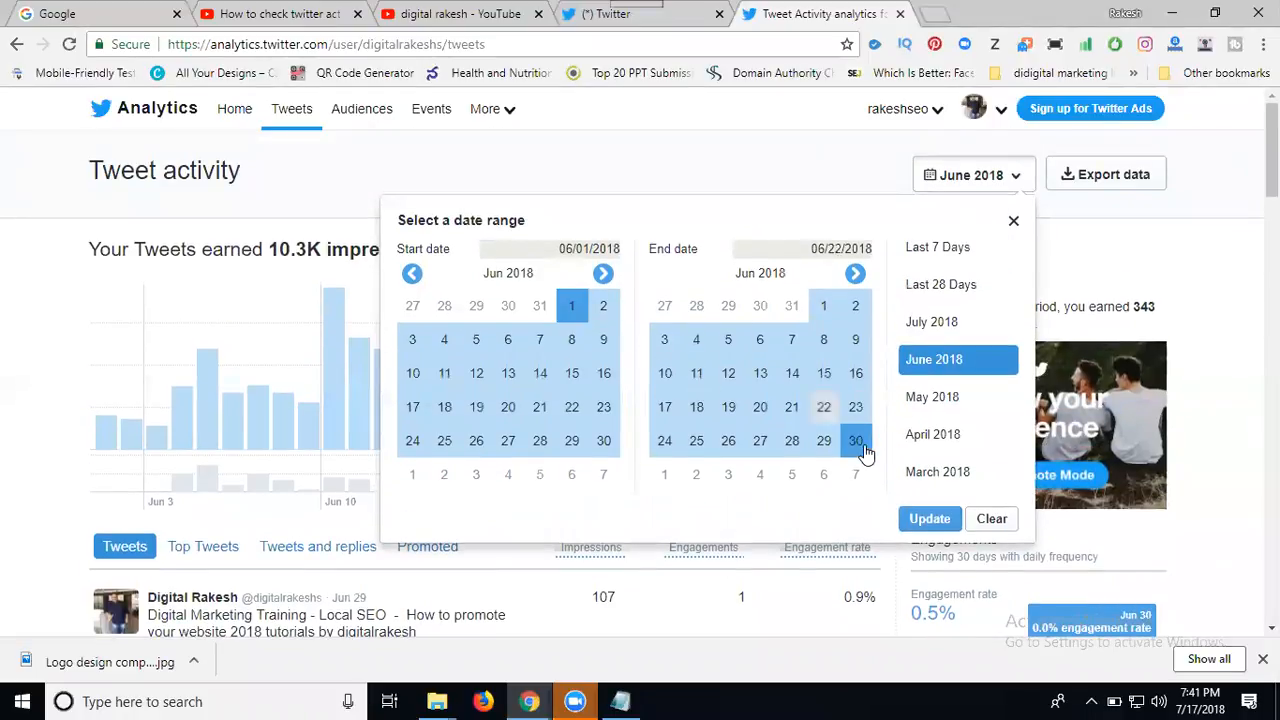
- Apply a June 30 end date, then change the range to Last 28 Days (15.6K impressions)
click(855, 440)
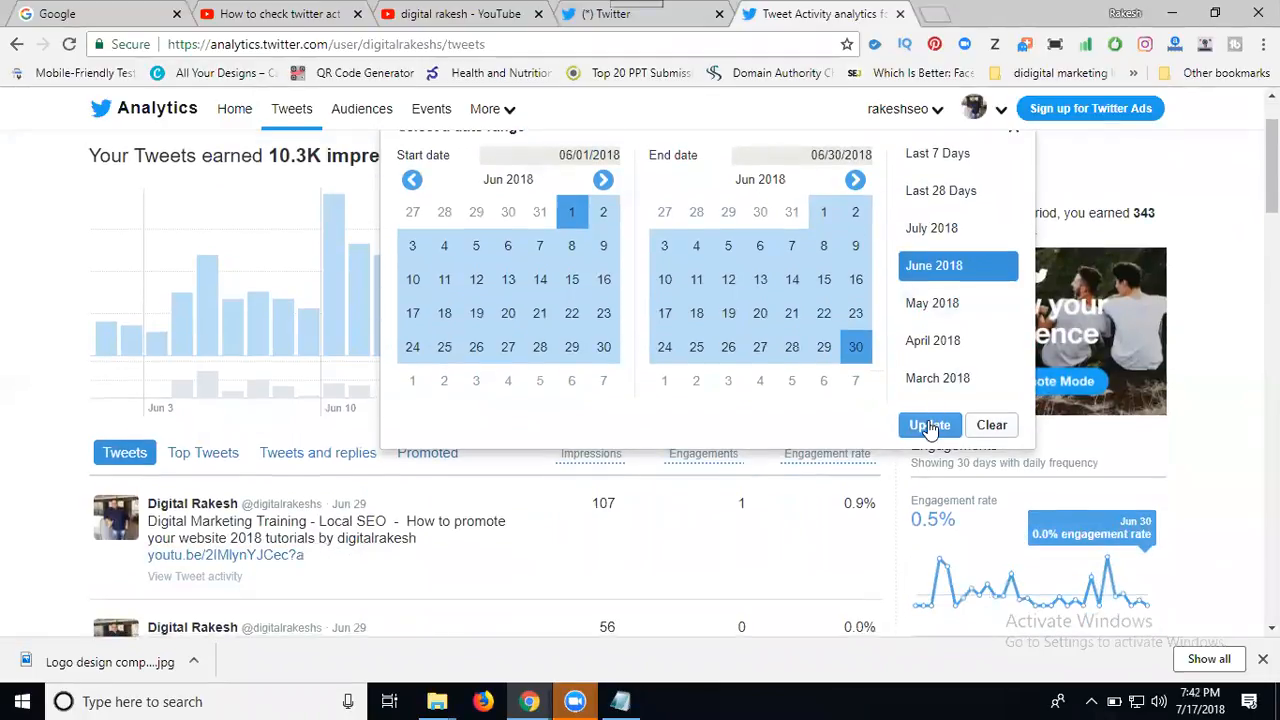
click(932, 303)
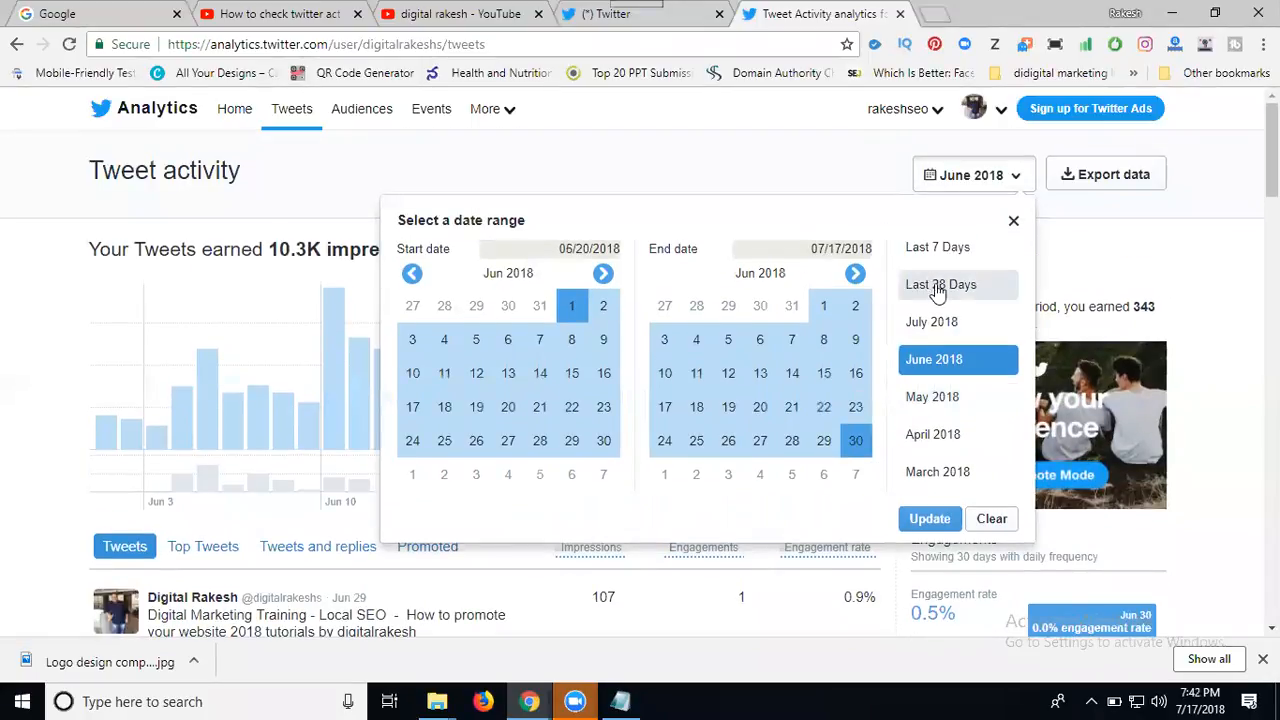
click(940, 284)
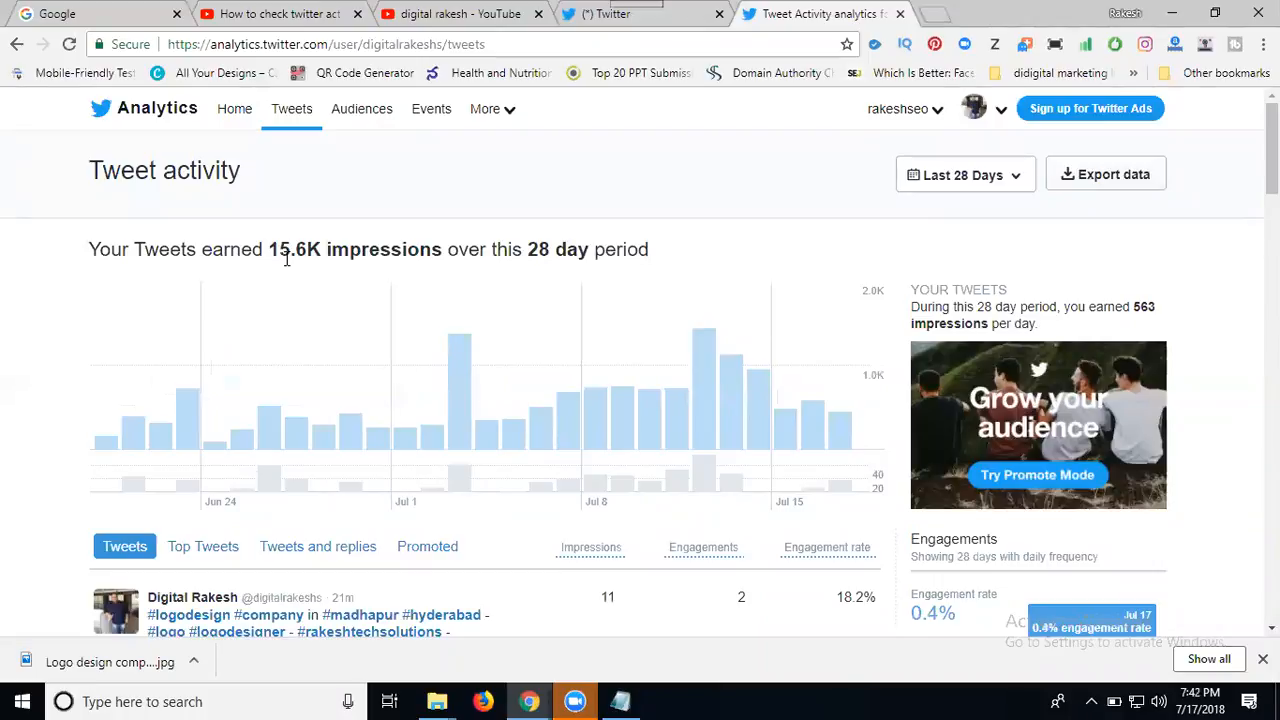
mouse_move(1106, 174)
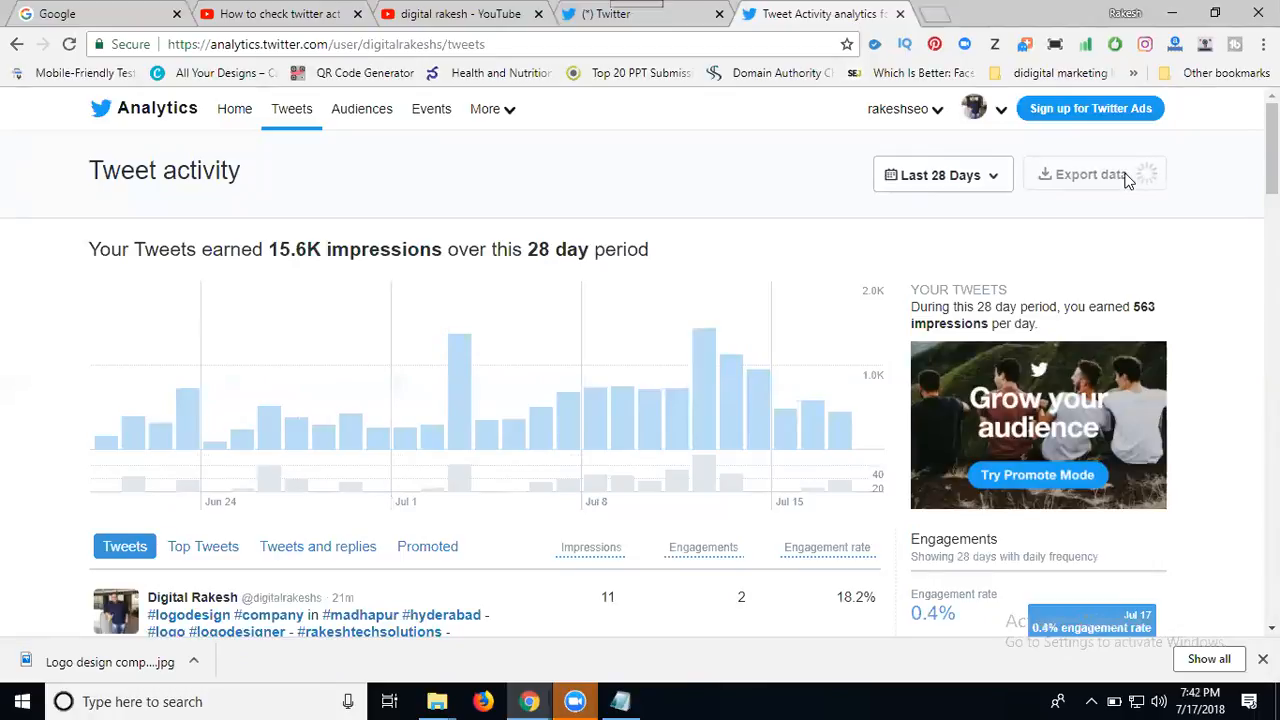
mouse_move(143, 651)
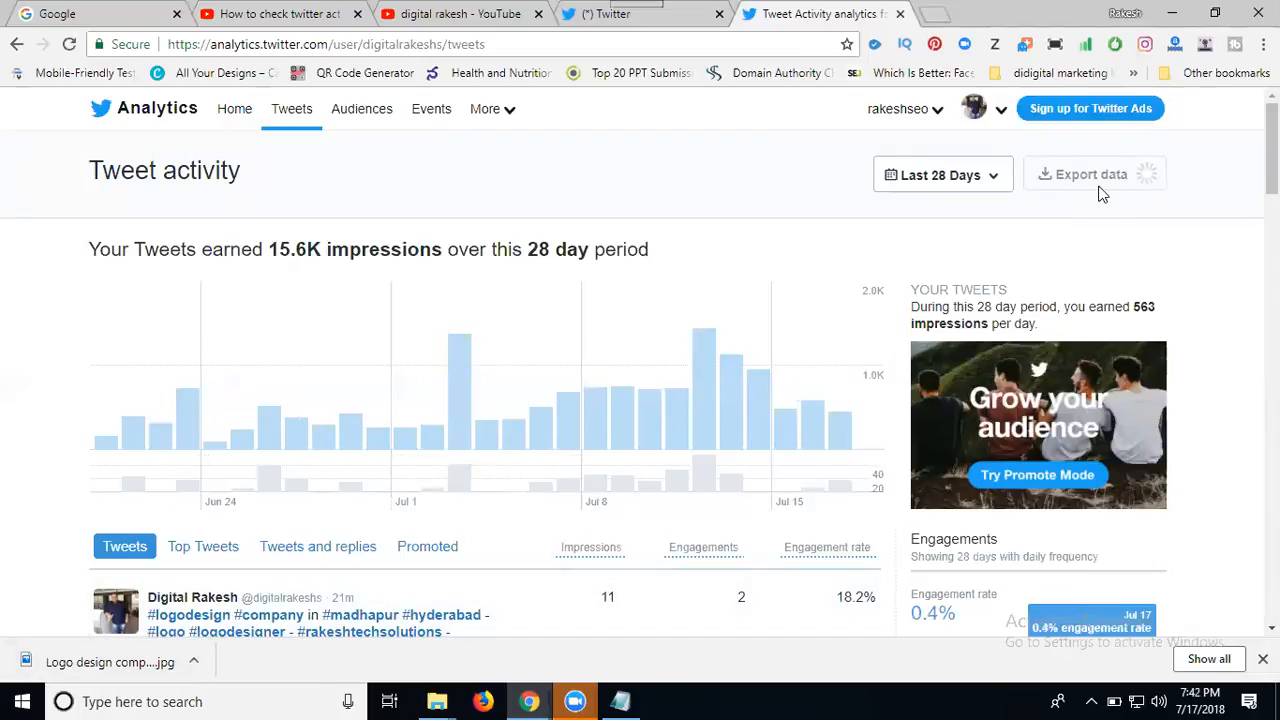
mouse_move(987, 197)
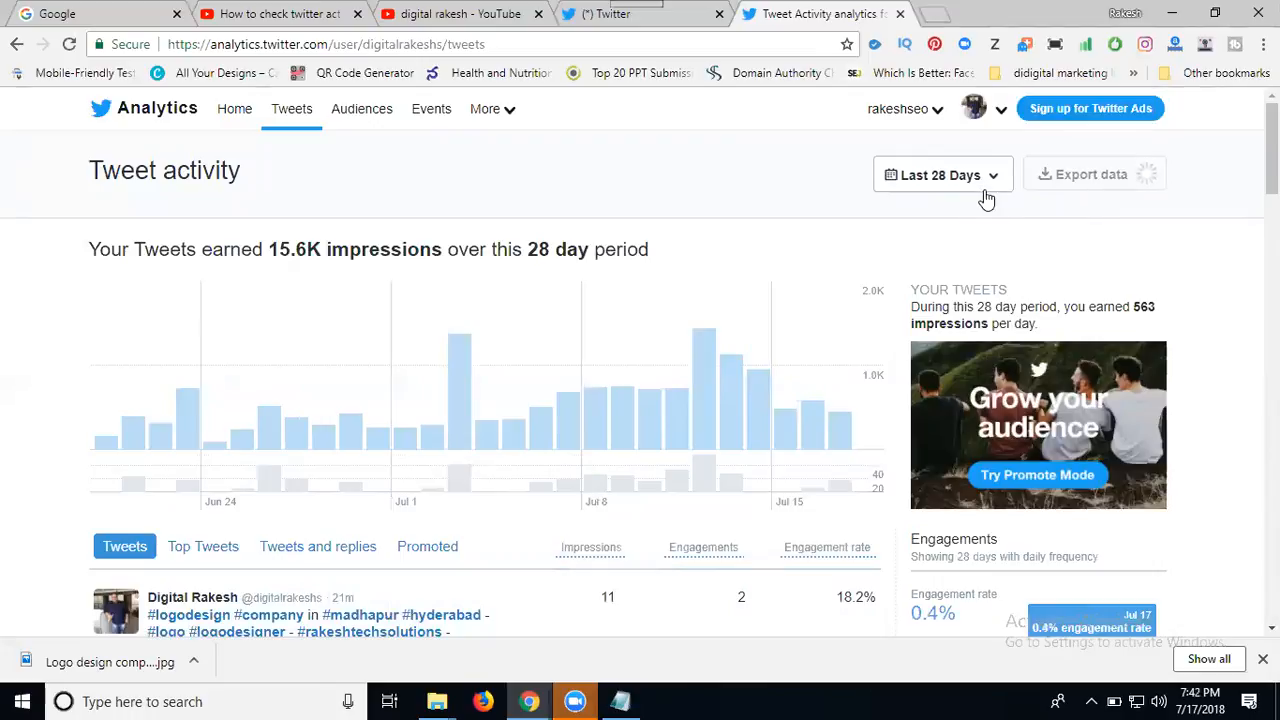
click(940, 175)
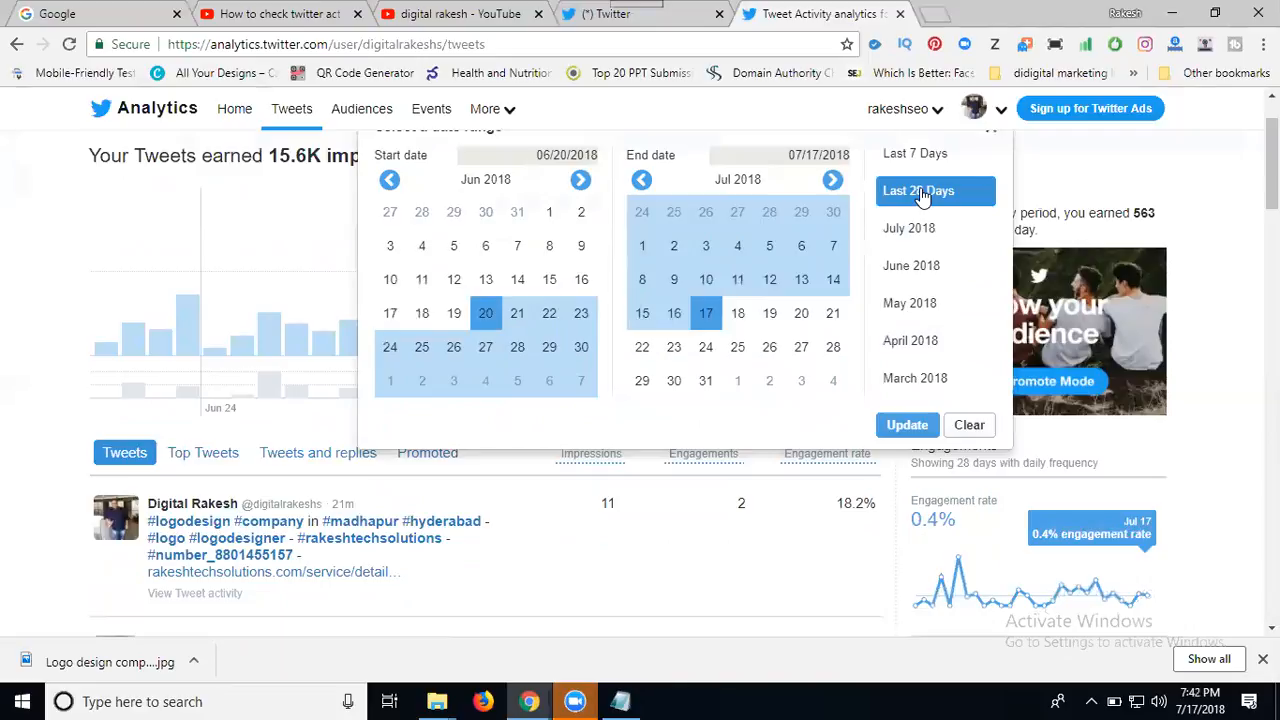
click(909, 303)
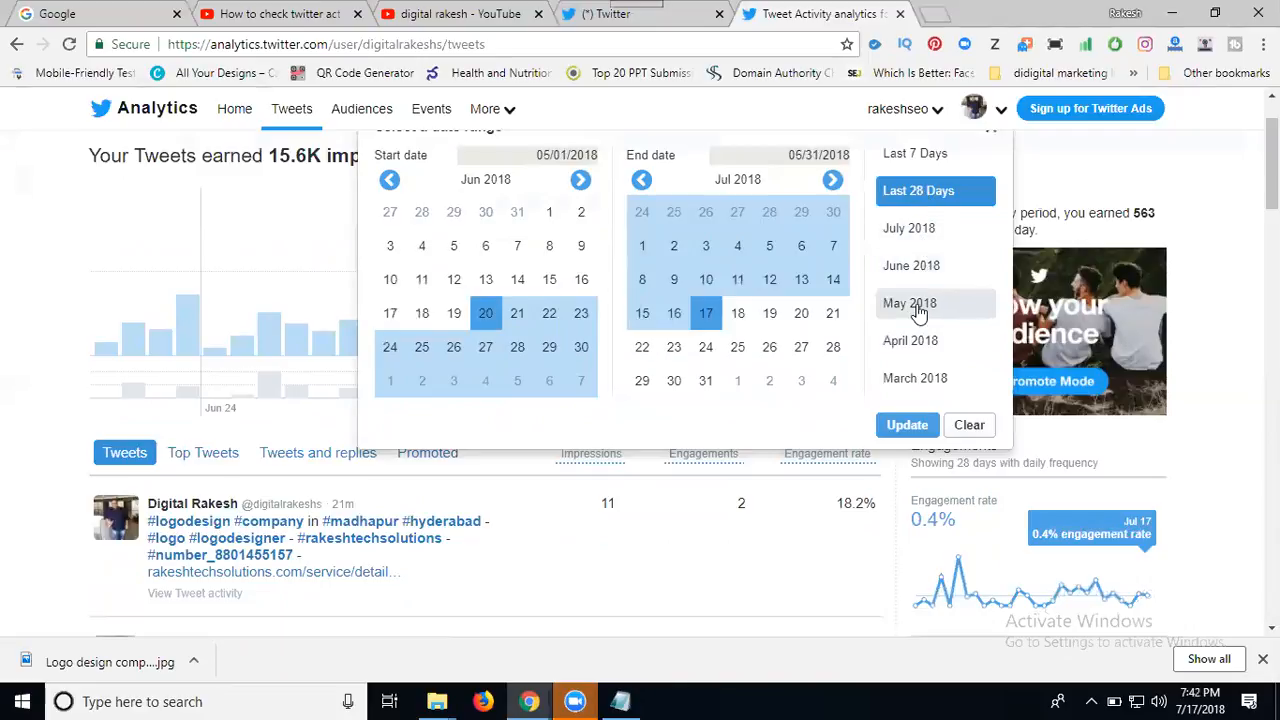
click(915, 378)
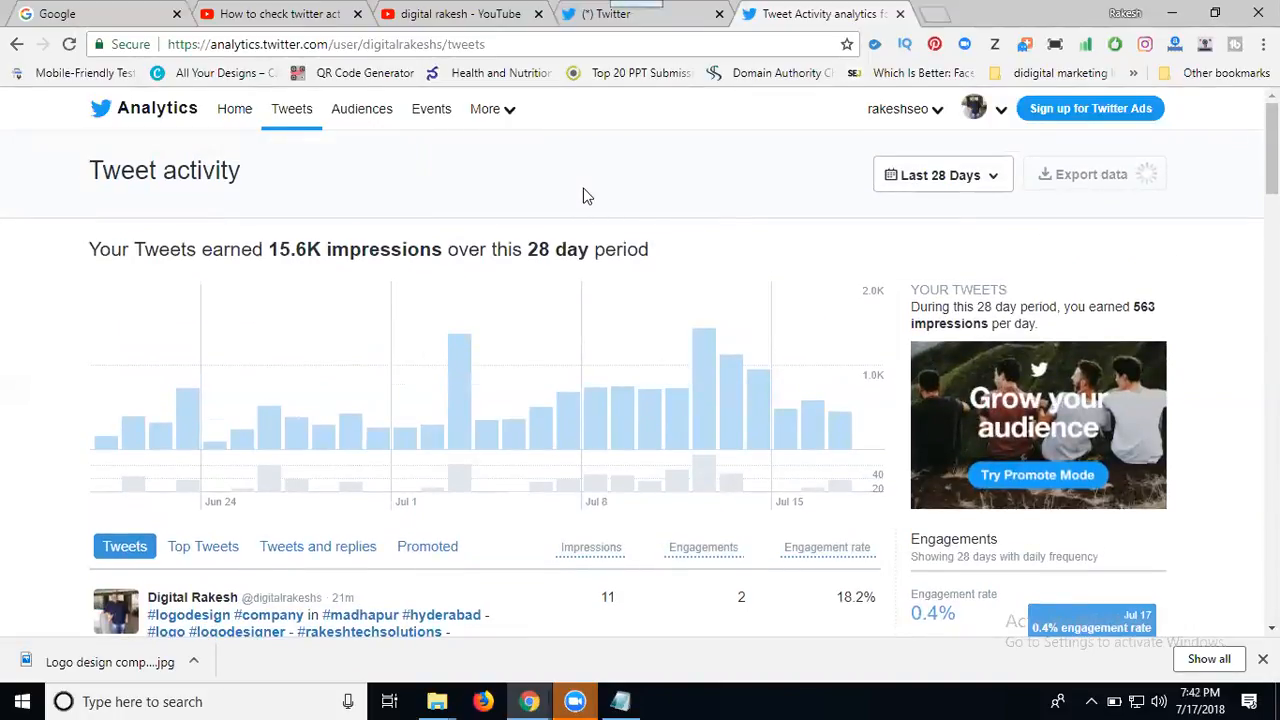
- Go to the Audiences page, showing 271 followers, up 7 from 30 days ago
click(361, 109)
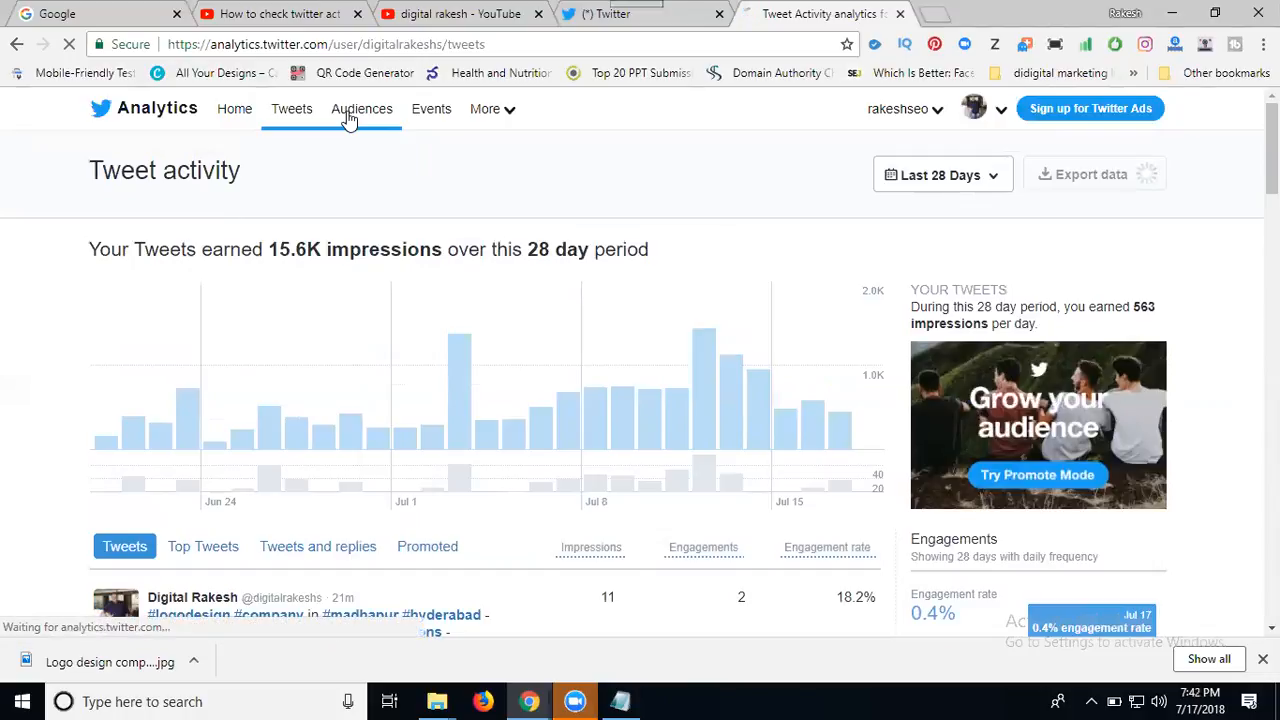
click(361, 108)
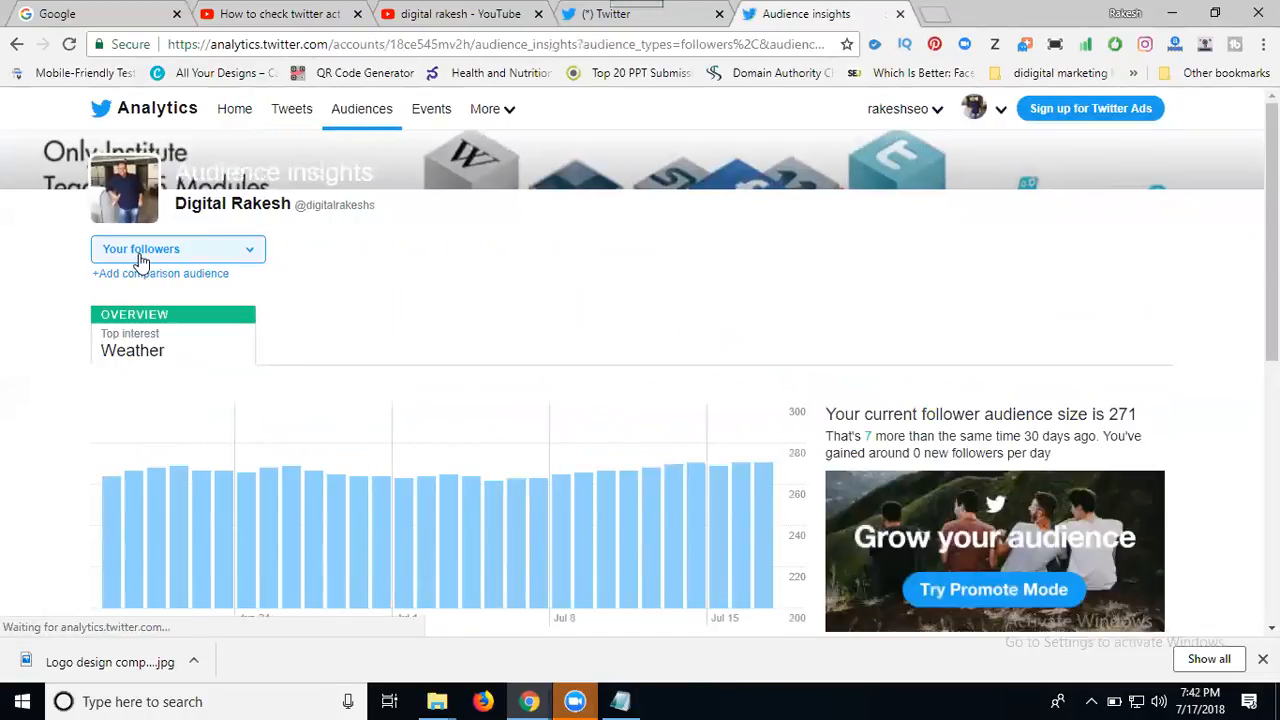
- Scroll through follower interests (Weather 92%) and the 89% male / 11% female split
scroll(down, 3)
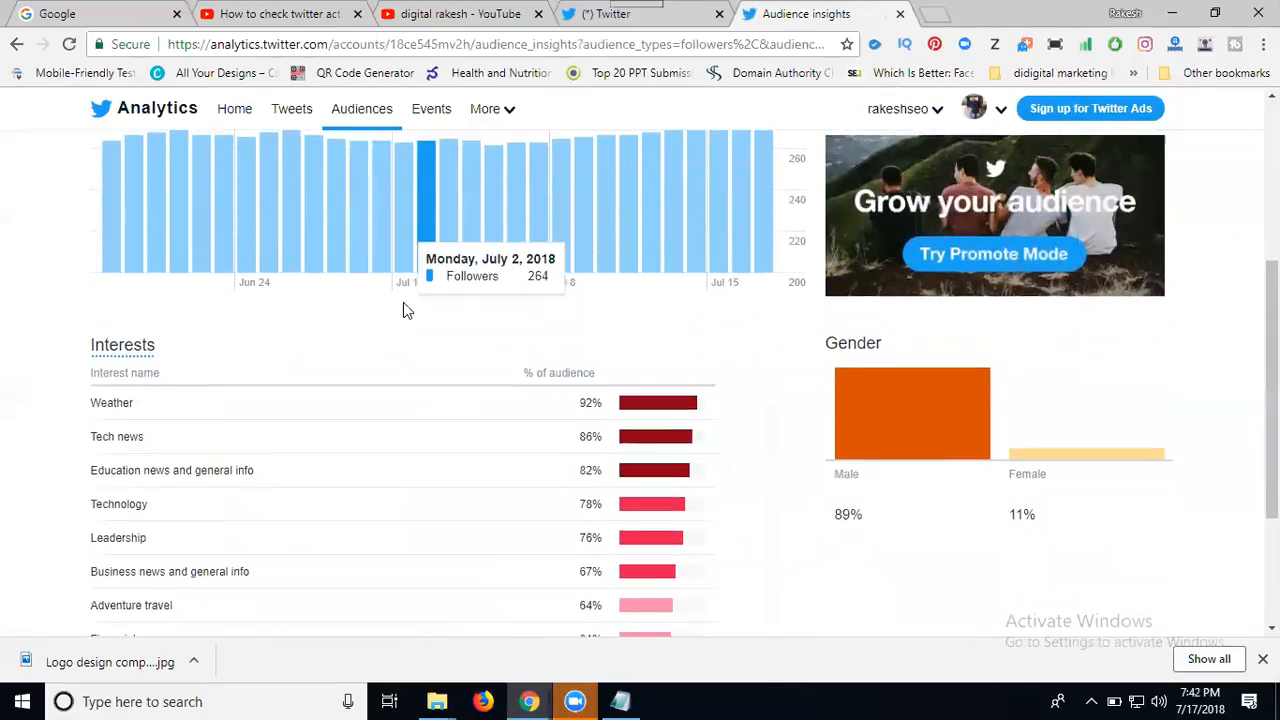
scroll(down, 3)
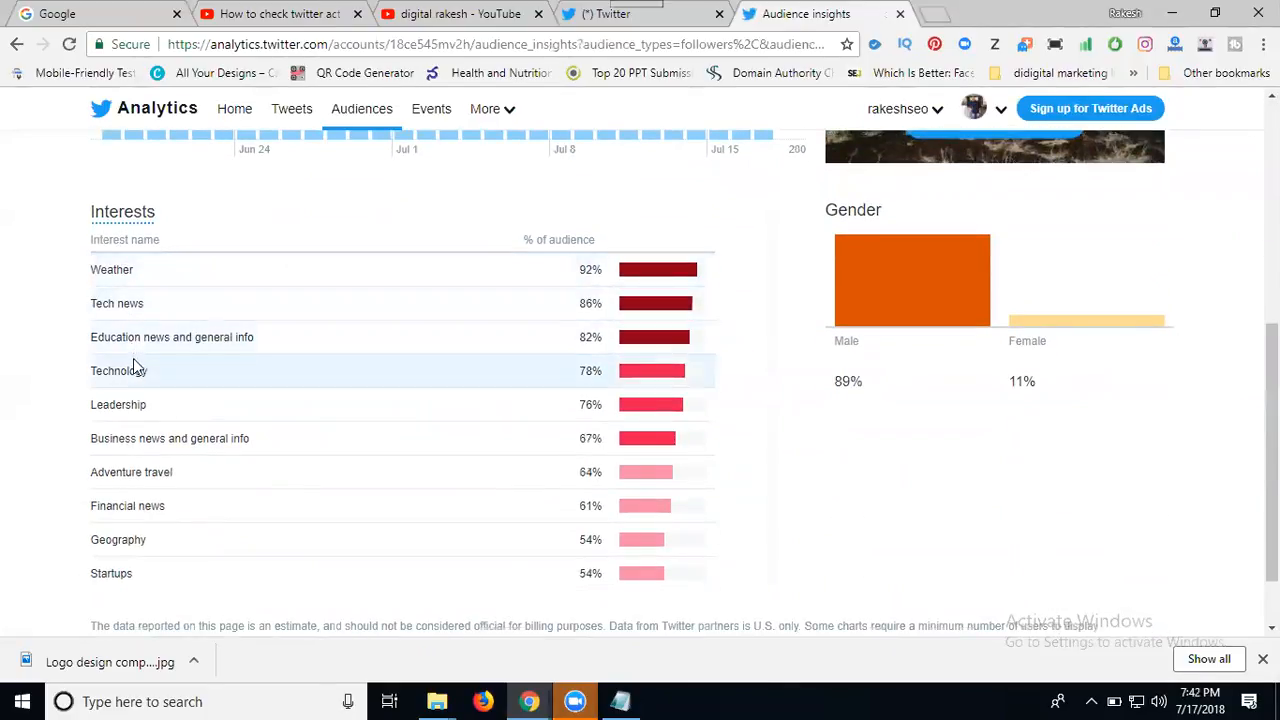
scroll(down, 3)
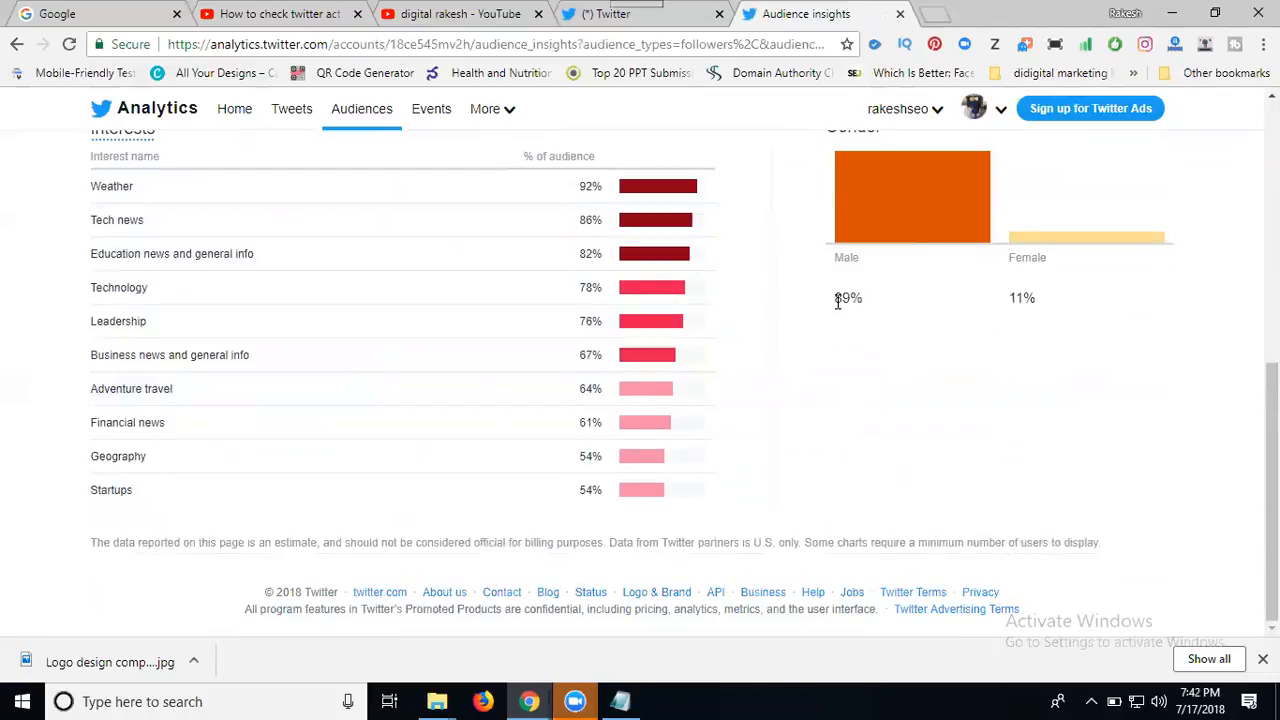
mouse_move(1035, 302)
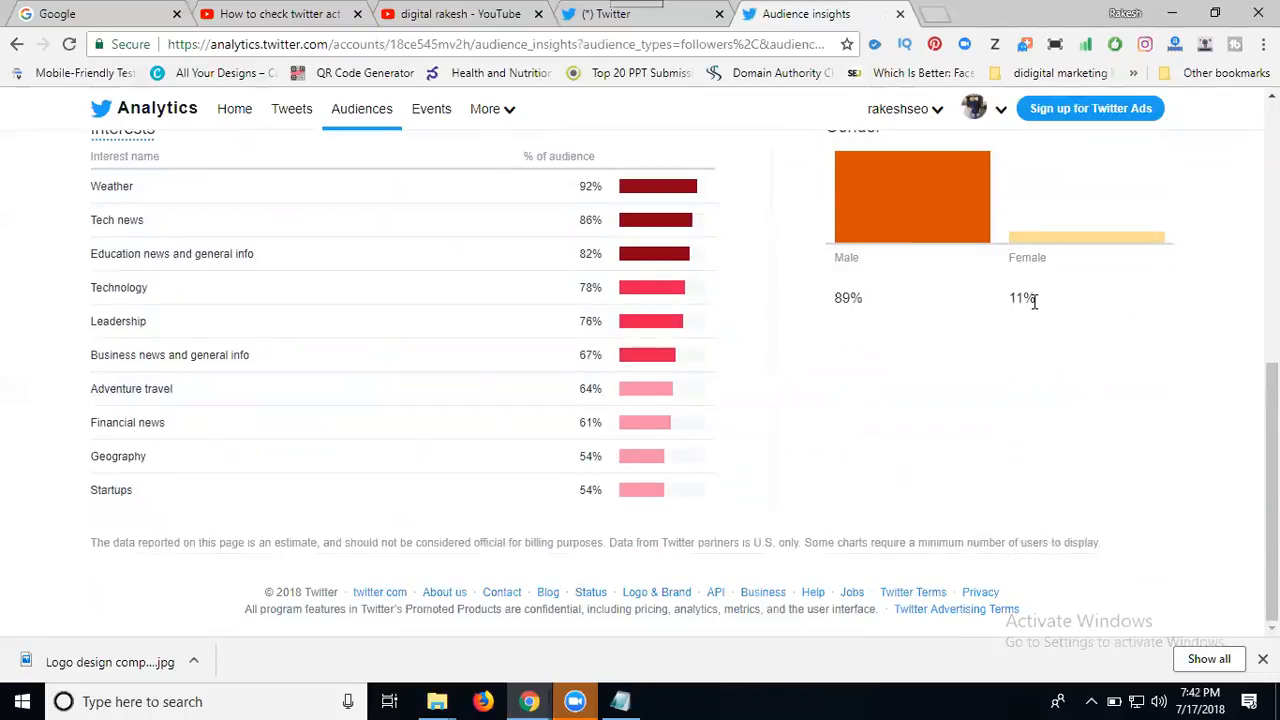
scroll(up, 3)
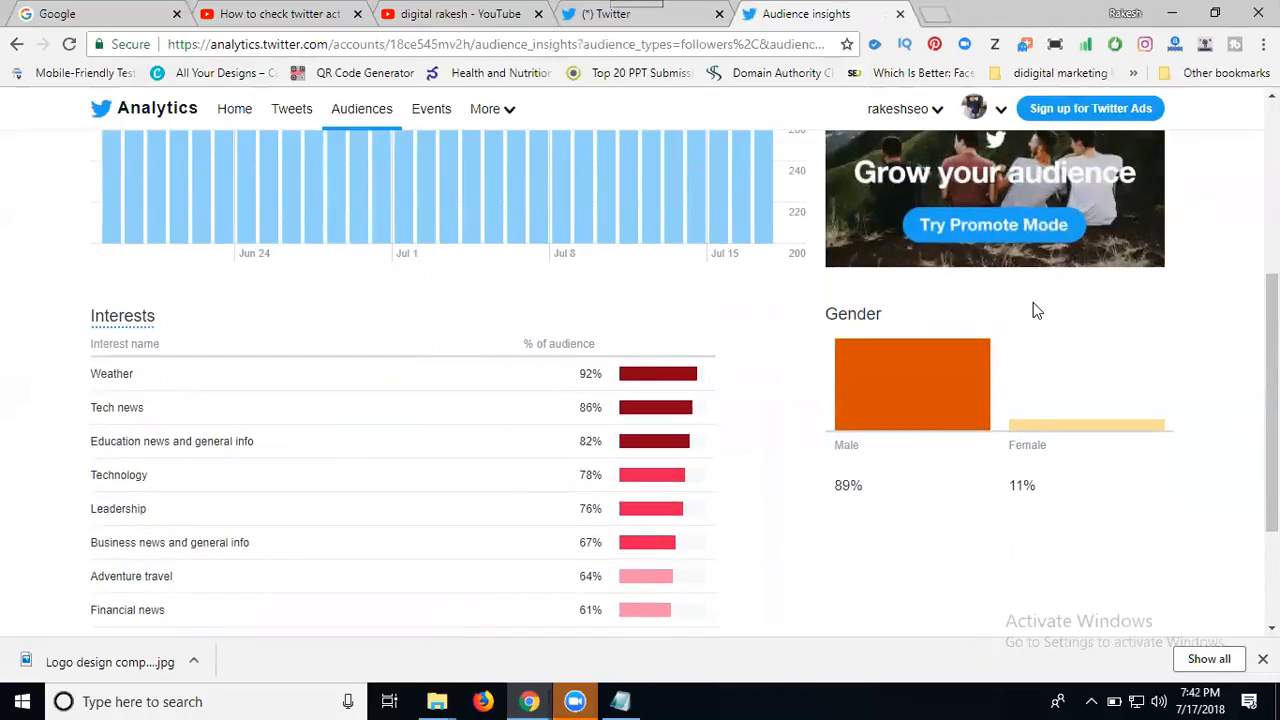
scroll(up, 3)
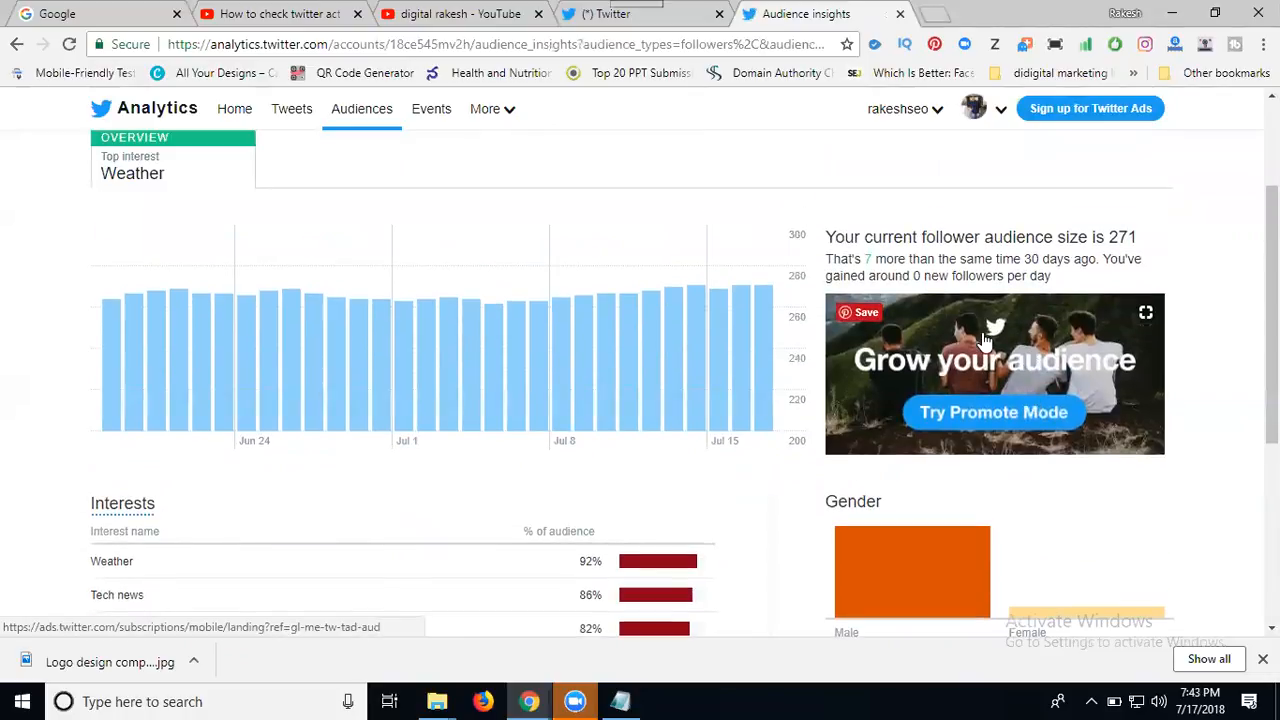
mouse_move(1068, 150)
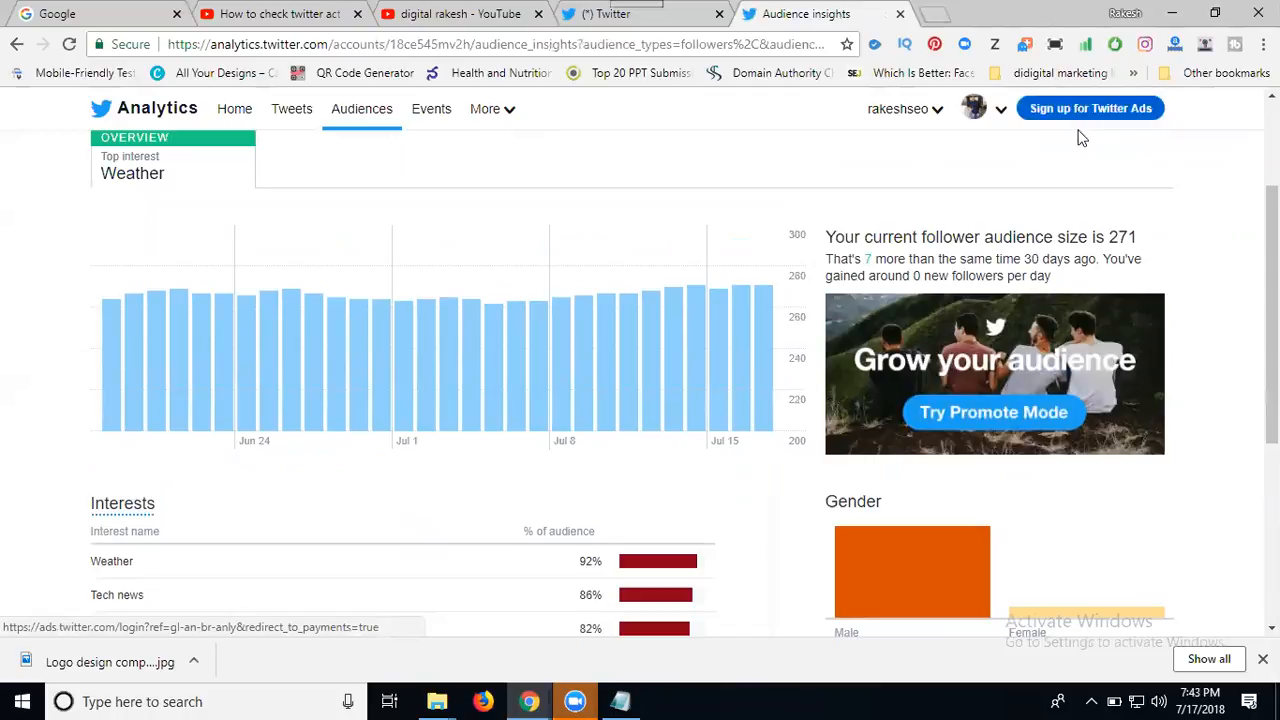
mouse_move(449, 300)
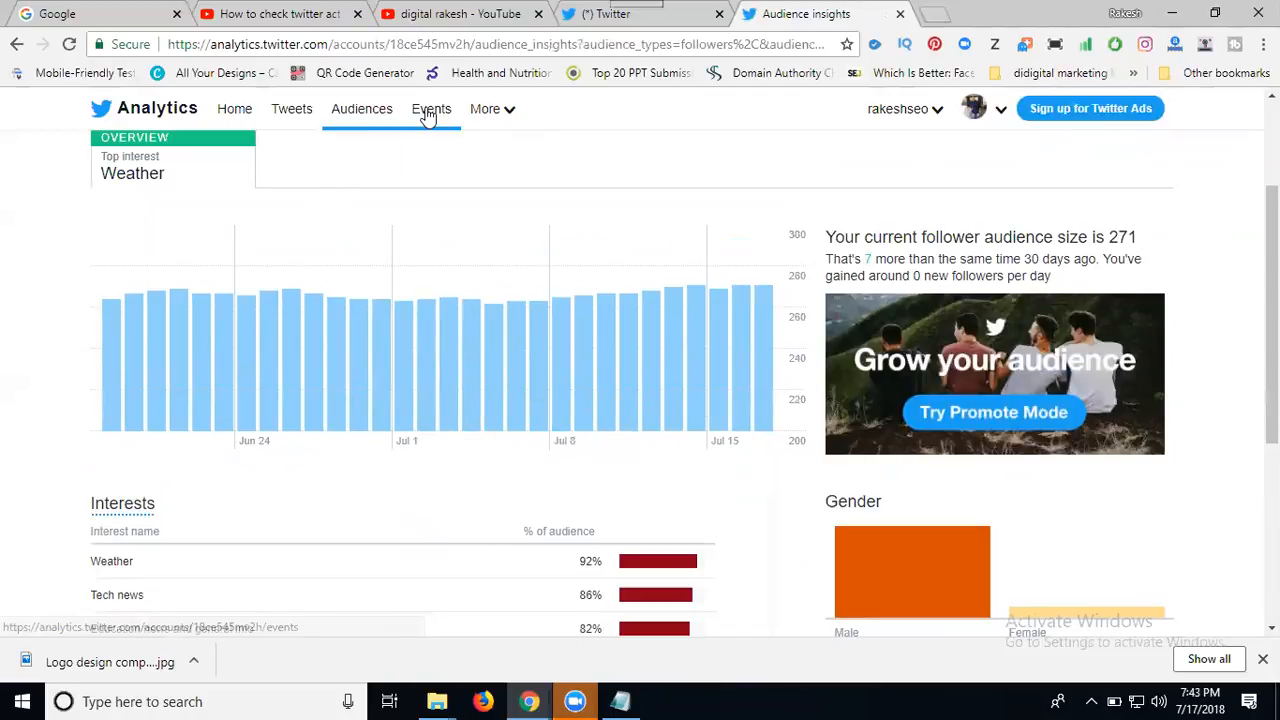
- Open the Events page (VMAs, Back to School, Comic Con 2018), then the More dropdown
click(431, 108)
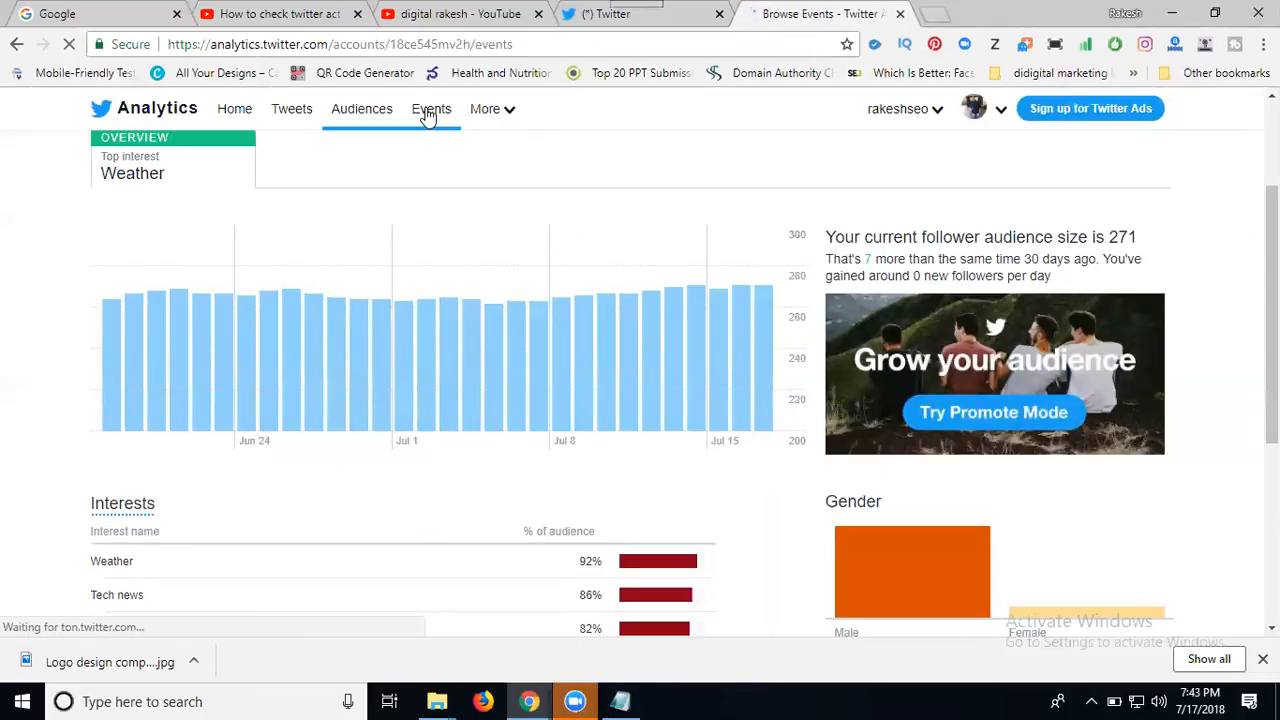
click(431, 108)
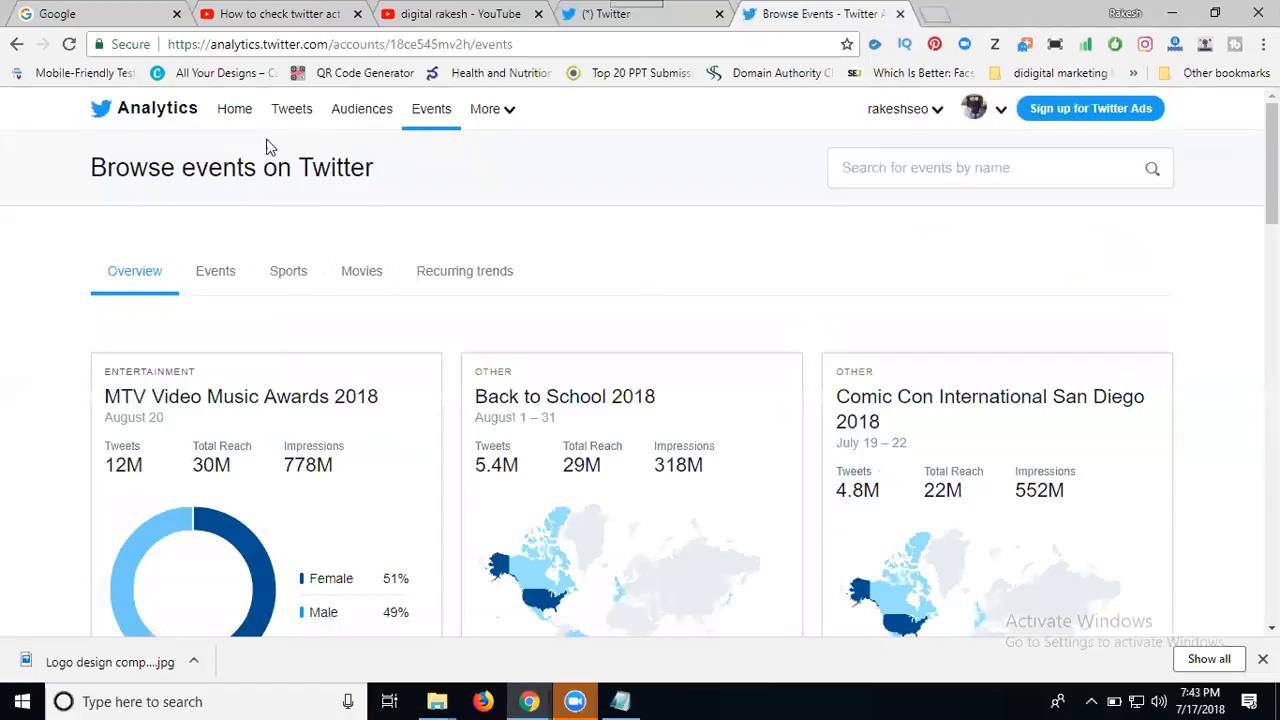
mouse_move(310, 342)
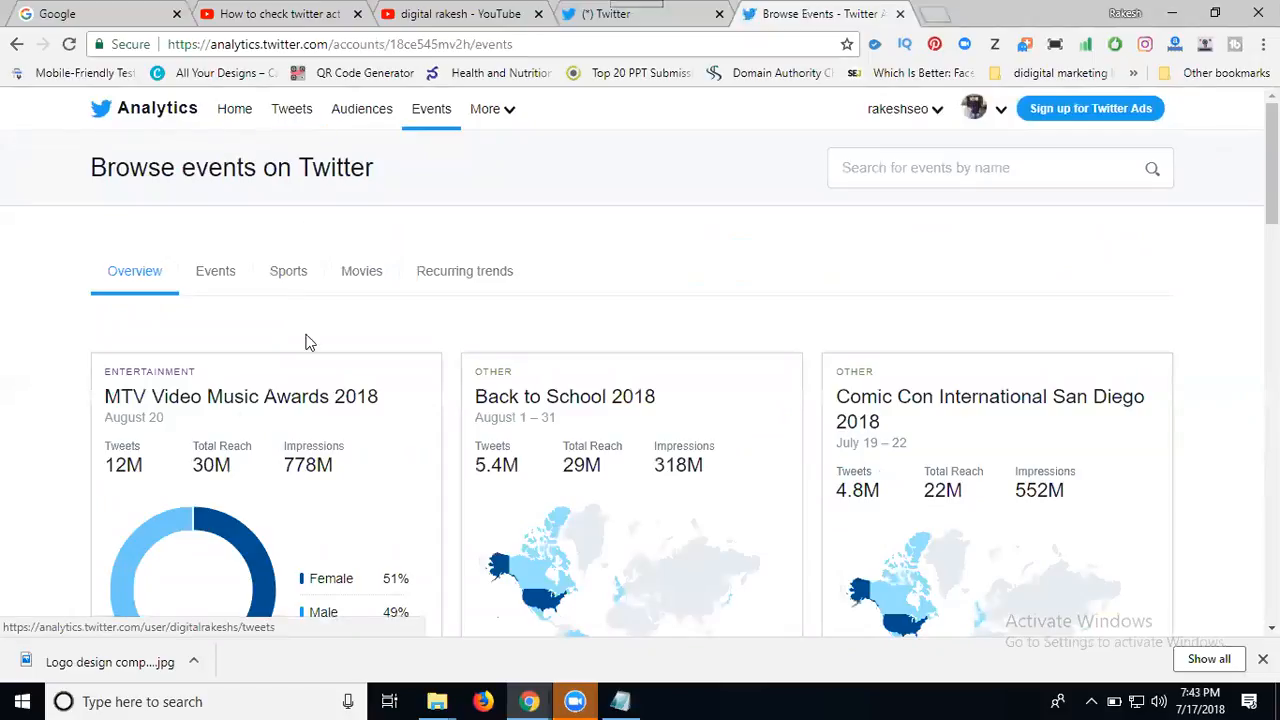
mouse_move(948, 471)
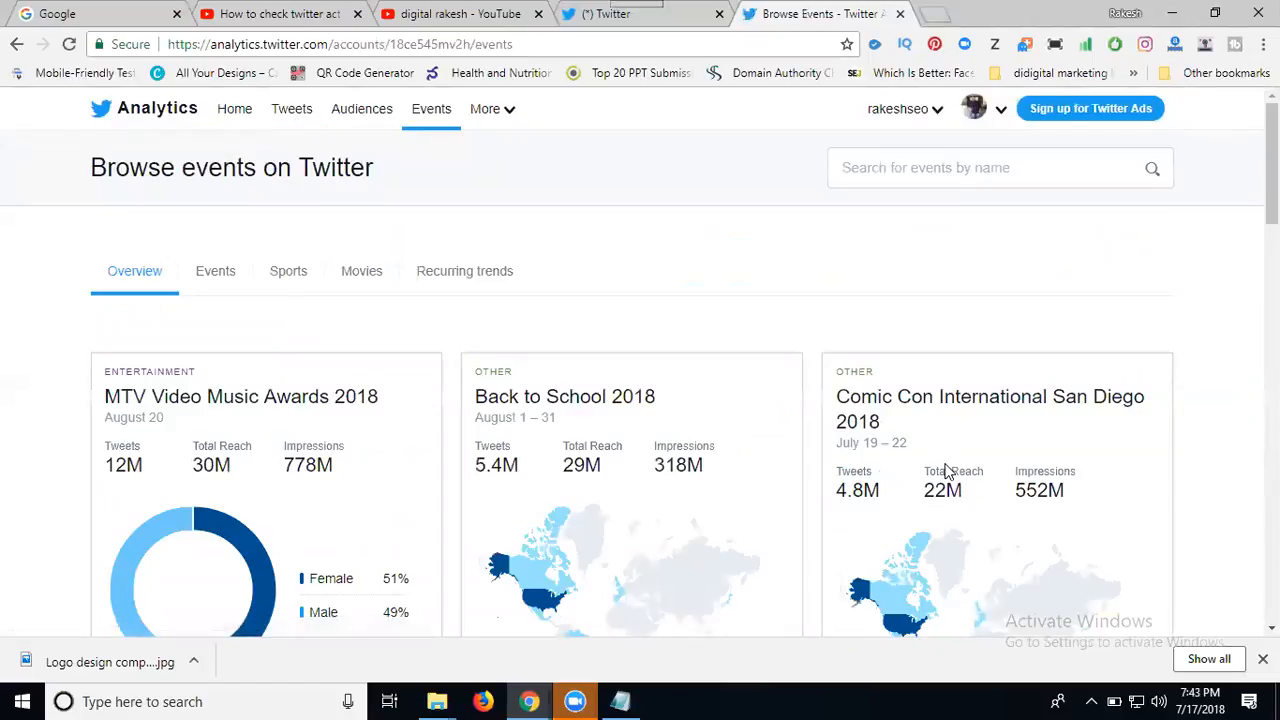
click(485, 109)
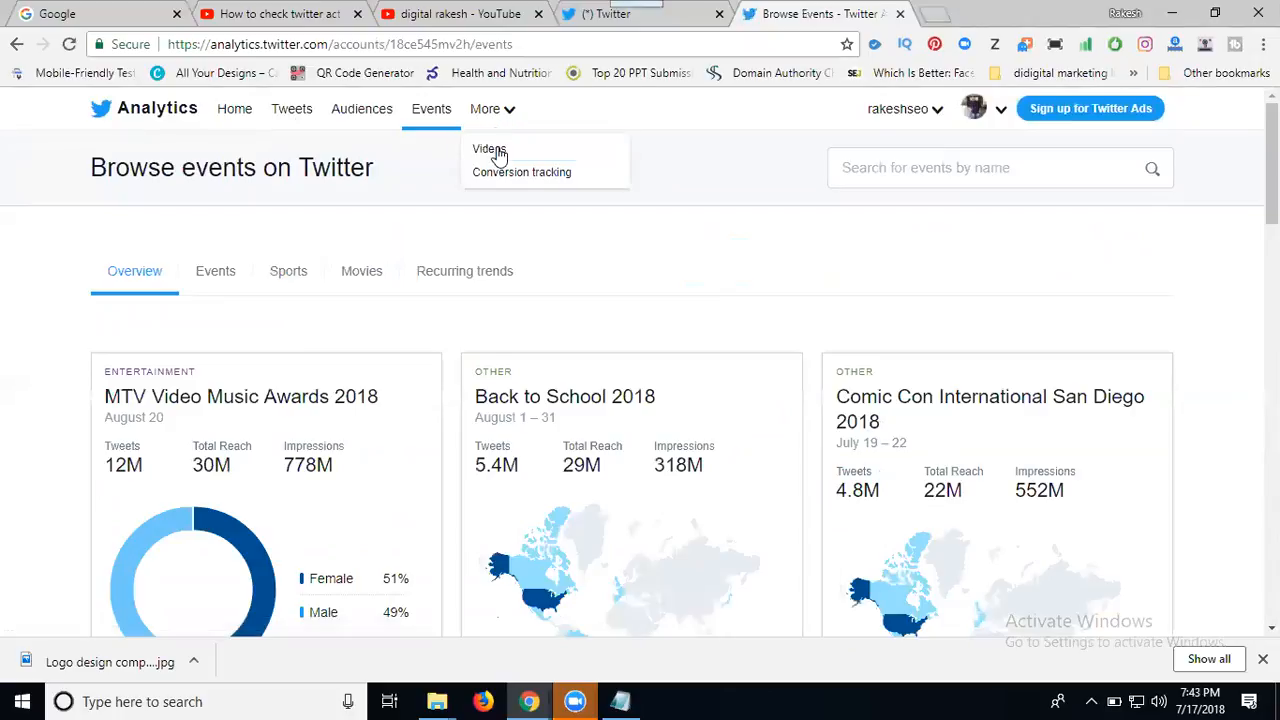
- Open Videos from More and check the 1 view on June 24 and no published videos
click(489, 148)
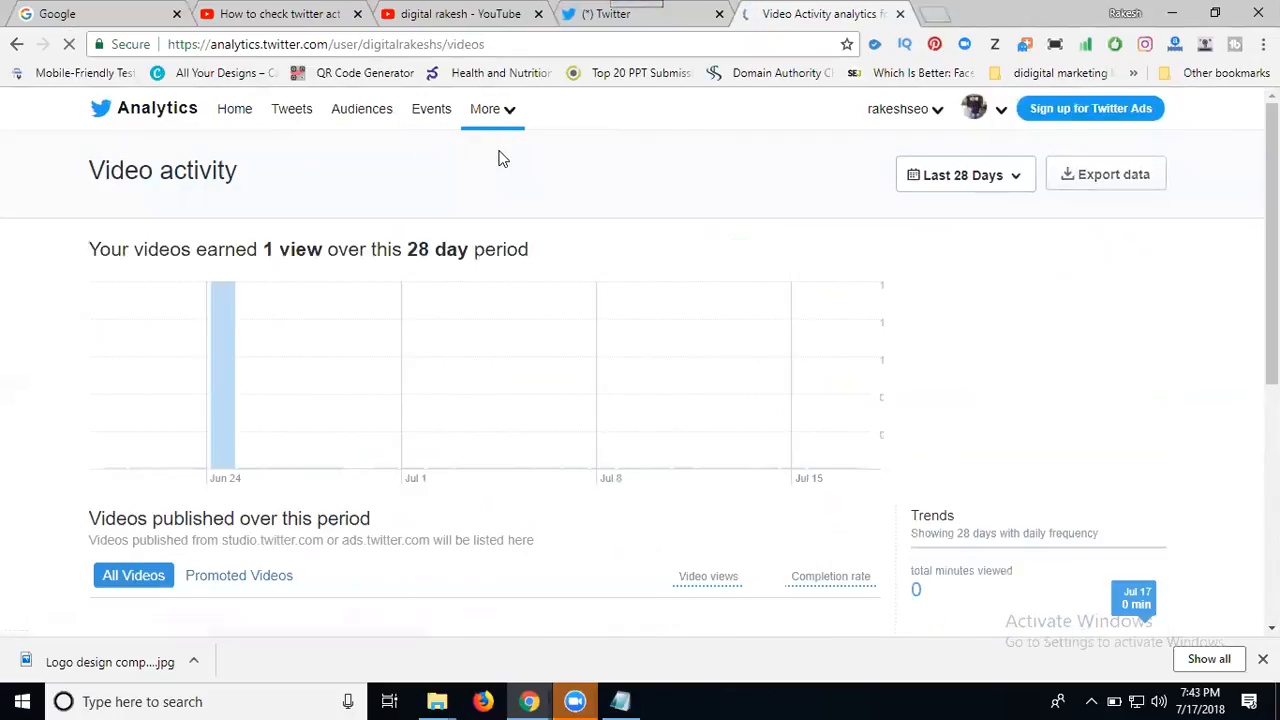
mouse_move(222, 375)
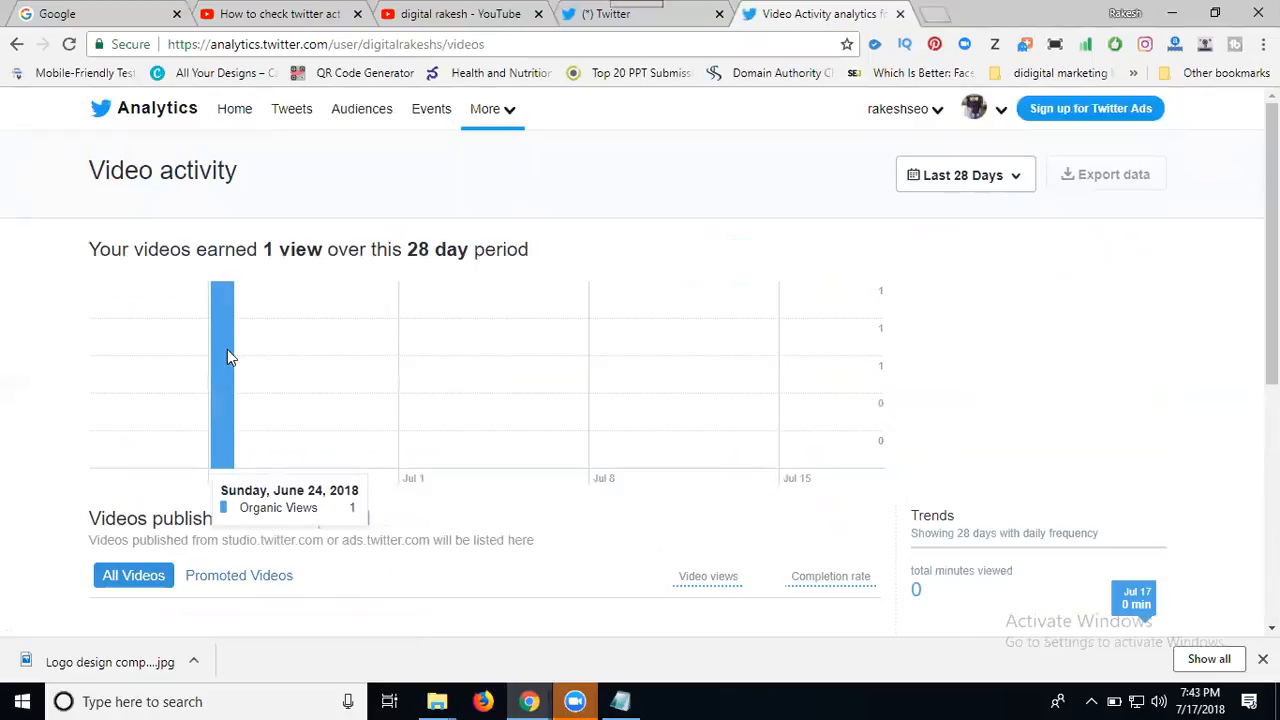
scroll(down, 3)
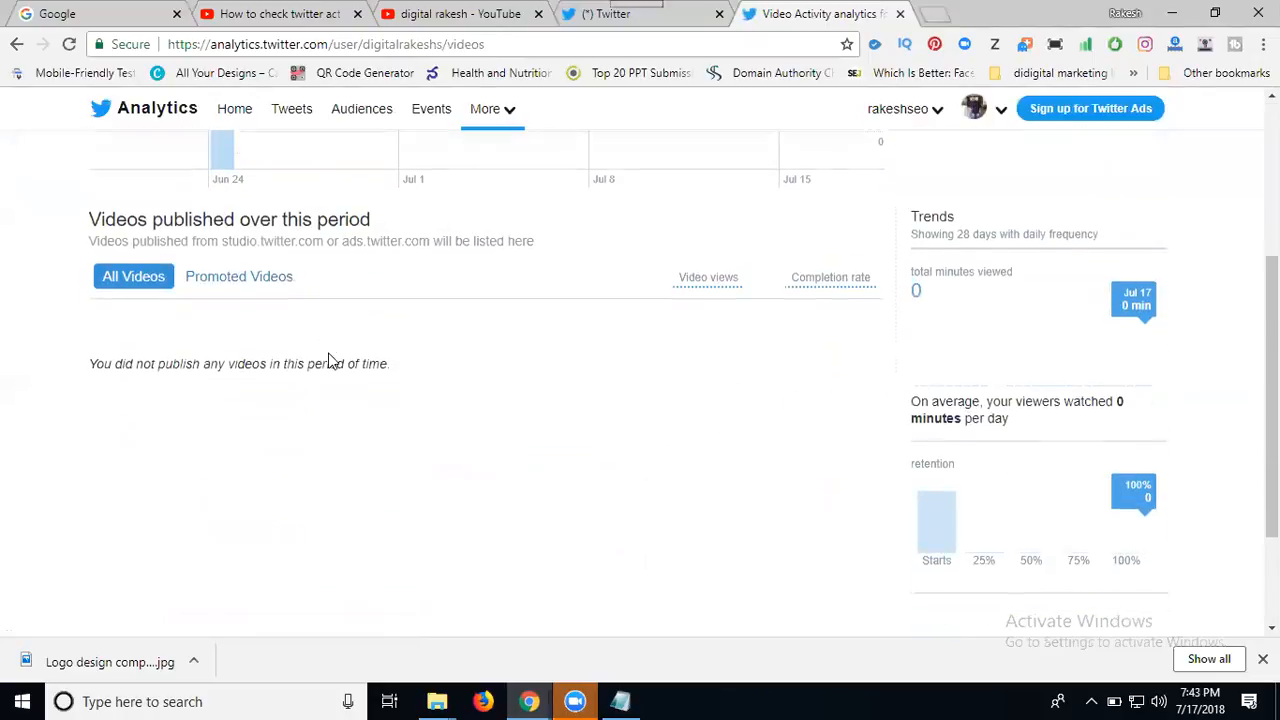
scroll(down, 3)
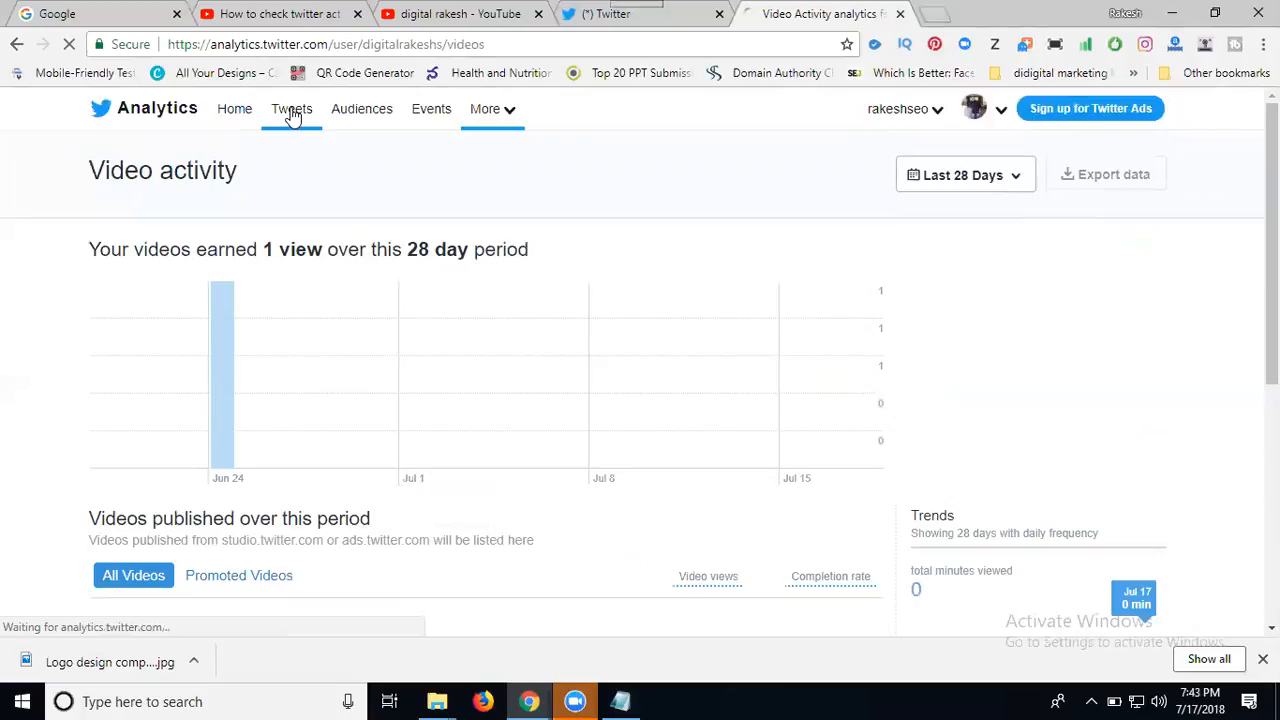
- Return to Tweets and review per-tweet figures plus link clicks, retweets, likes and replies totals
click(291, 109)
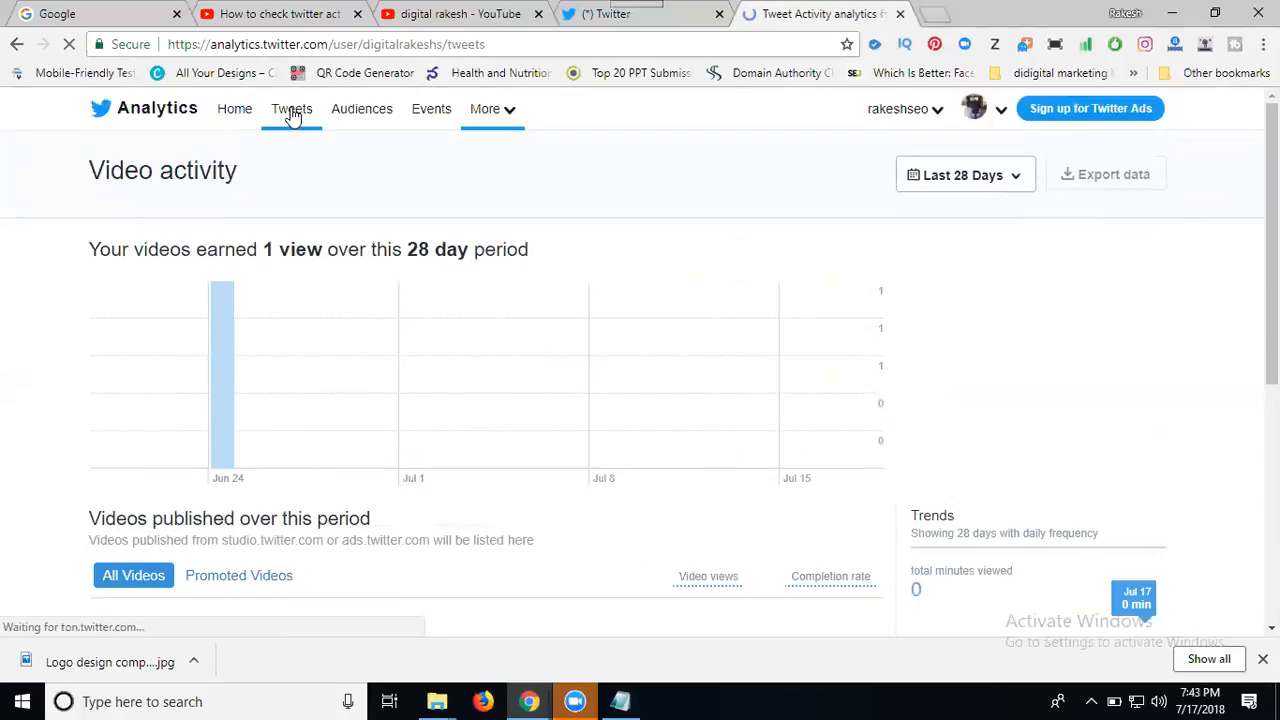
click(291, 108)
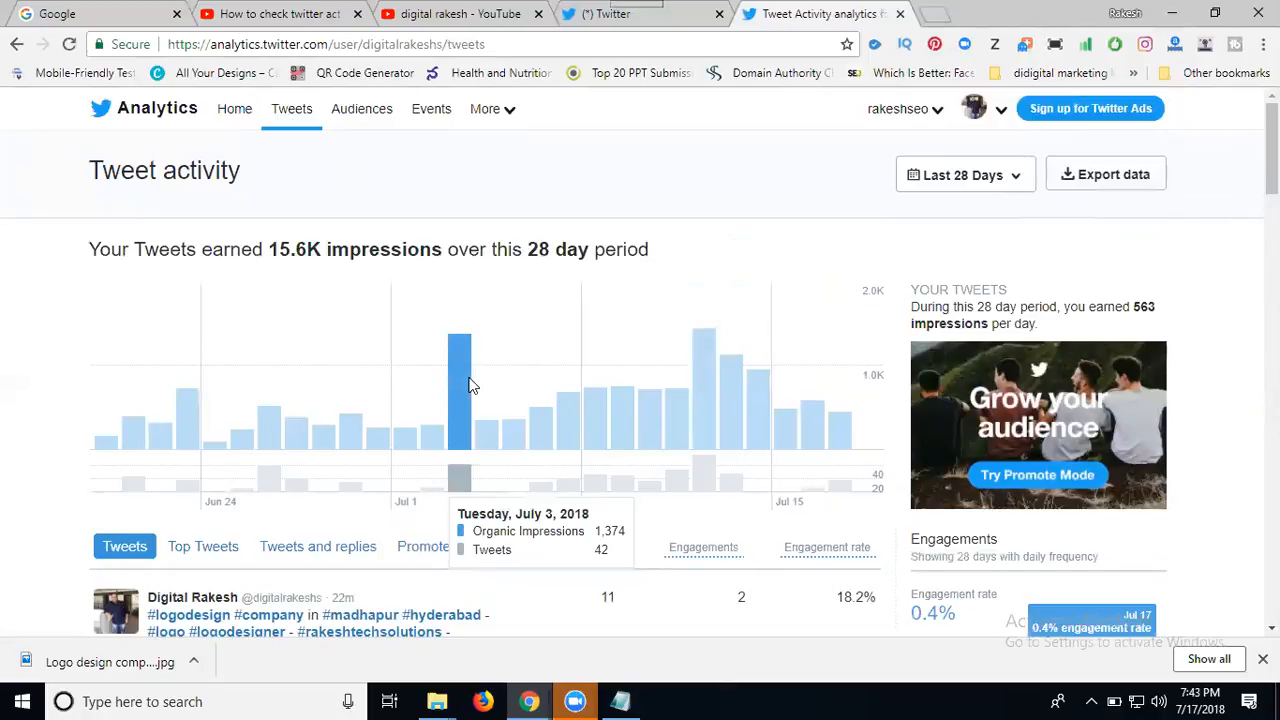
mouse_move(510, 425)
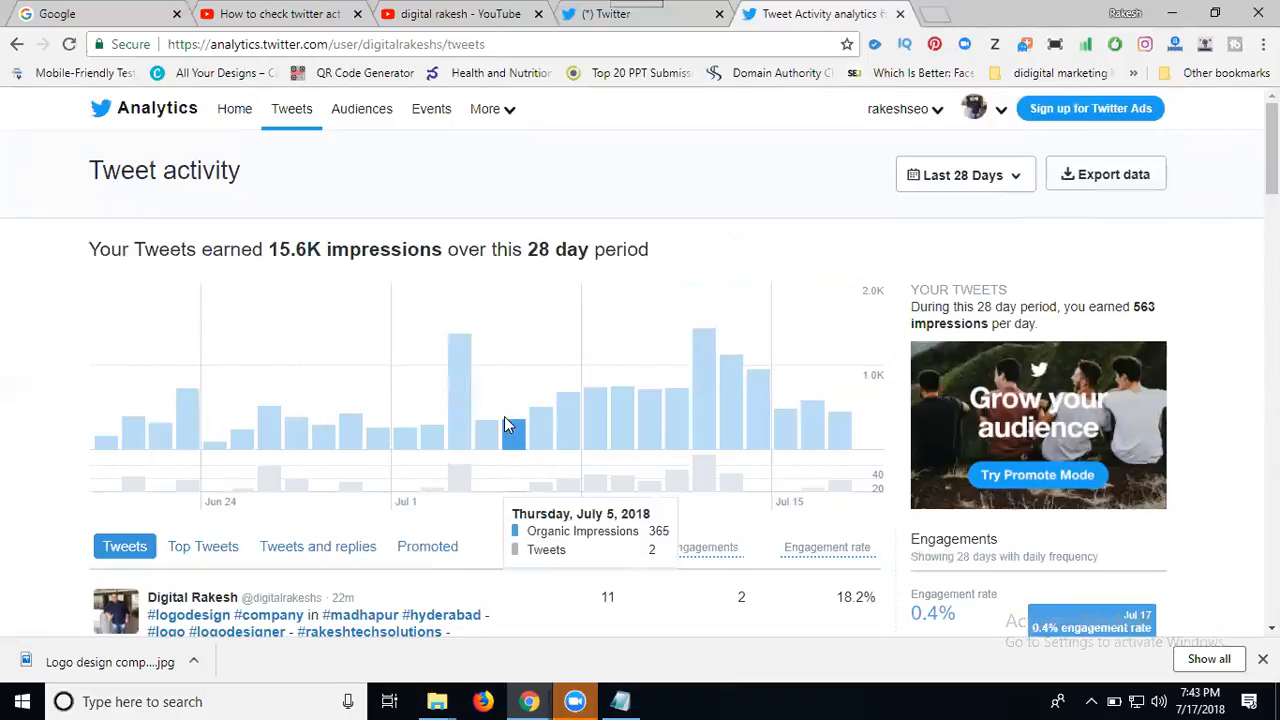
mouse_move(703, 440)
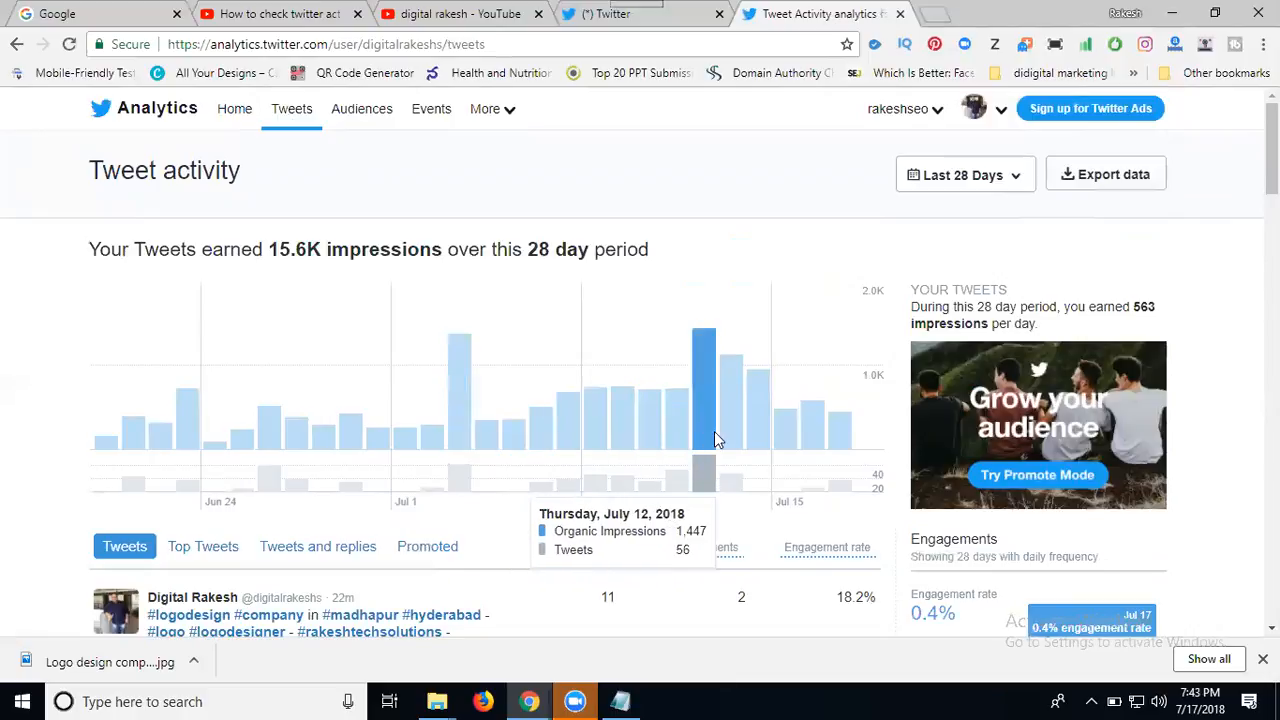
scroll(down, 3)
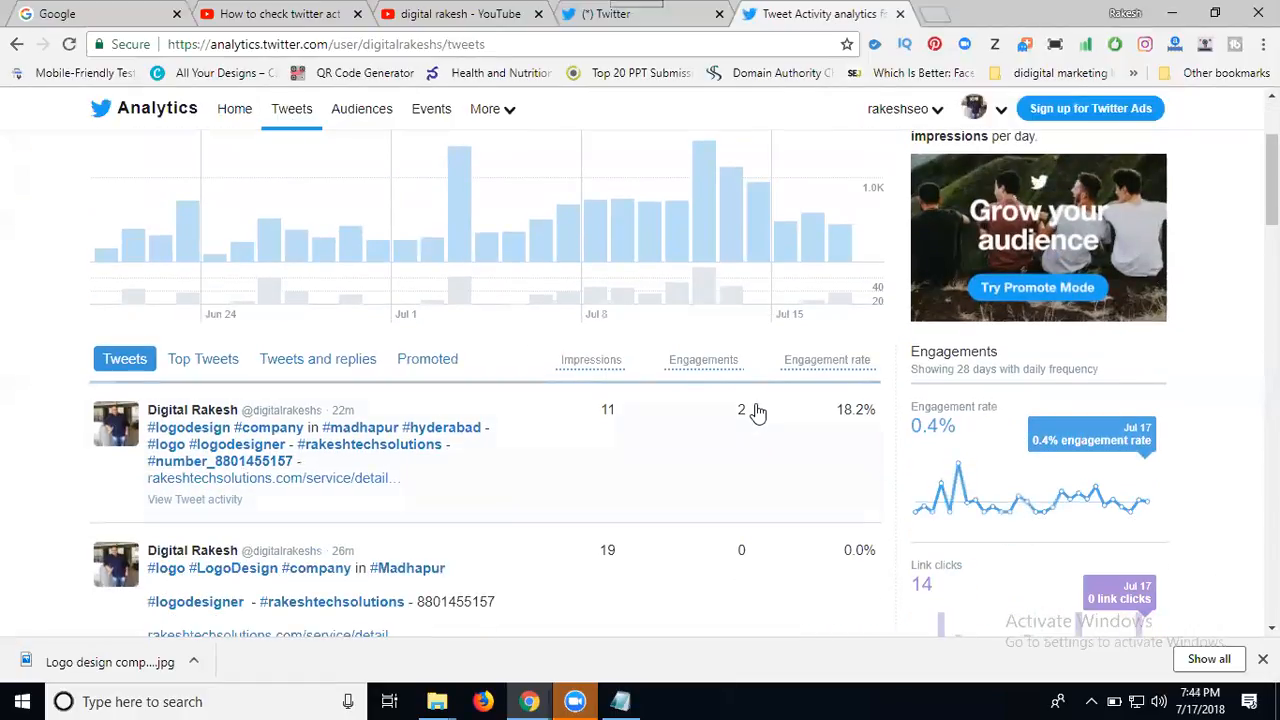
scroll(down, 3)
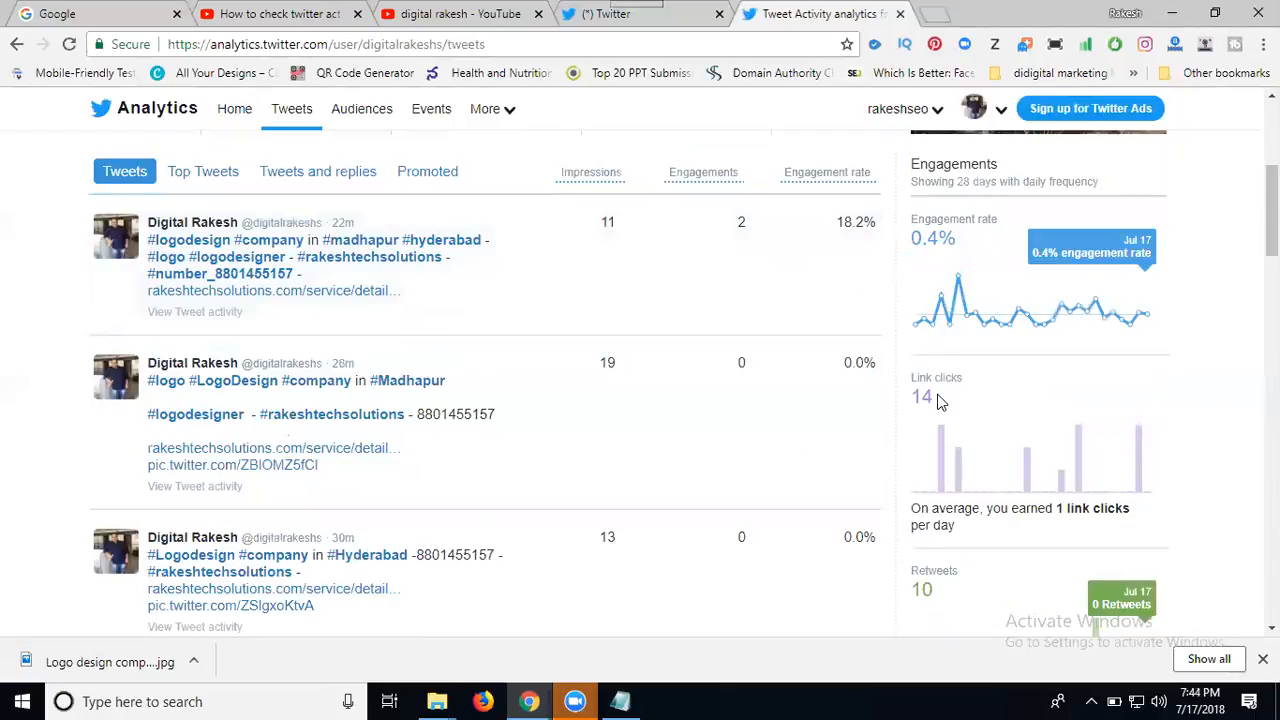
scroll(down, 3)
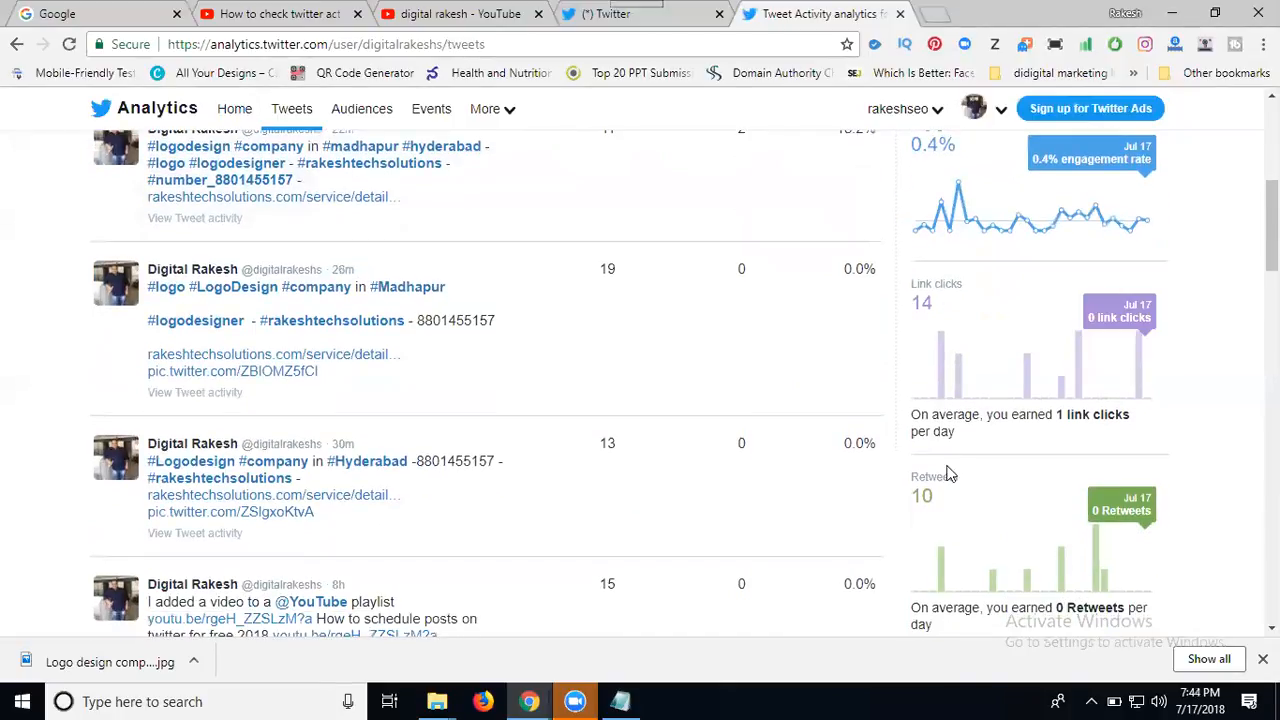
scroll(down, 3)
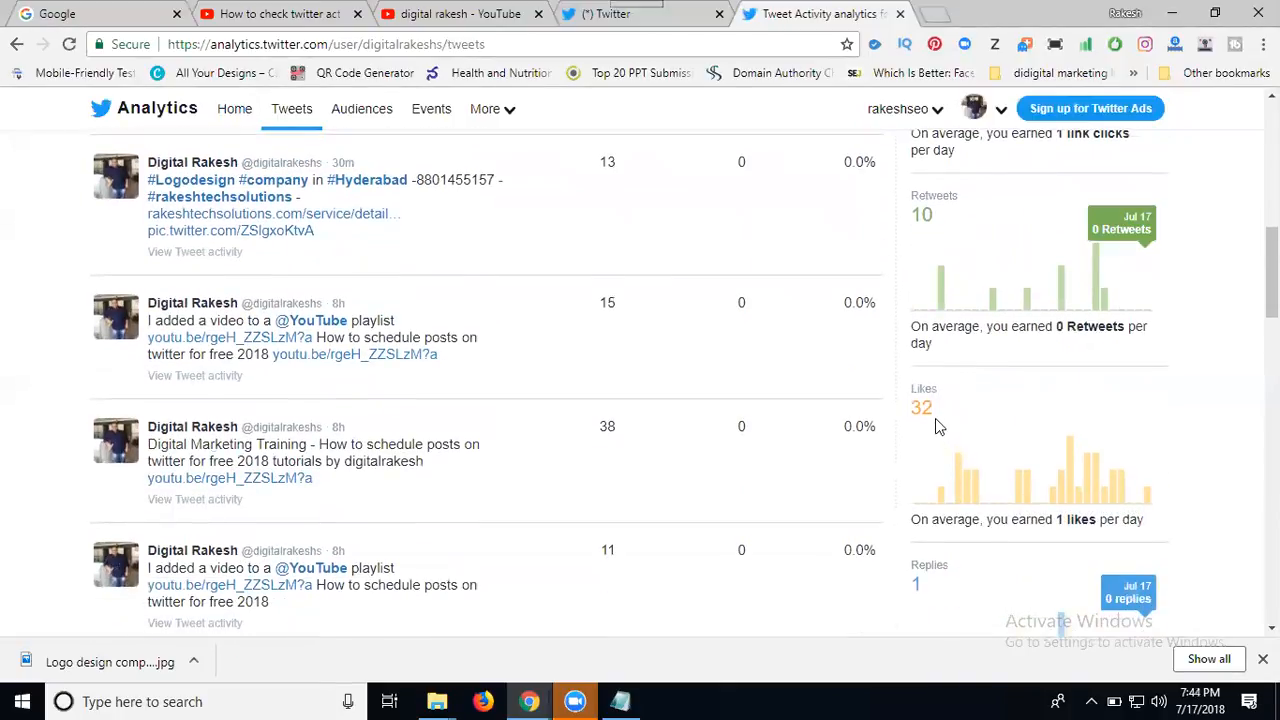
scroll(down, 3)
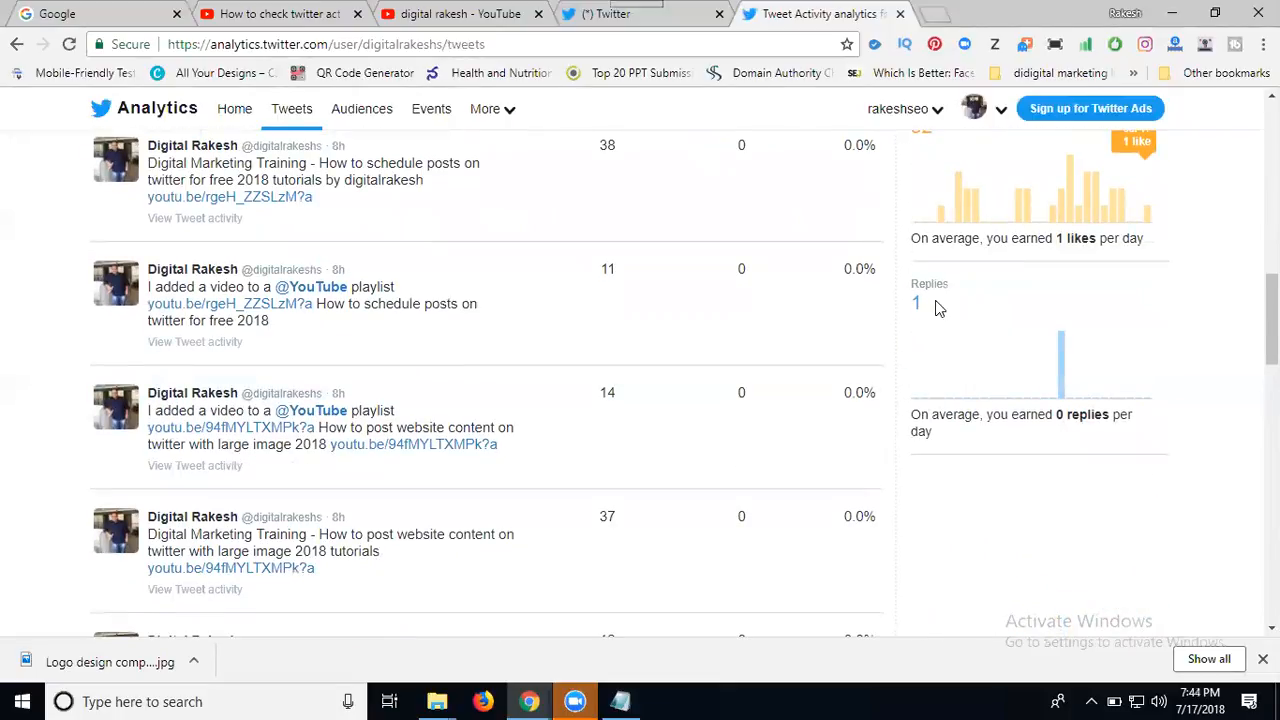
scroll(up, 3)
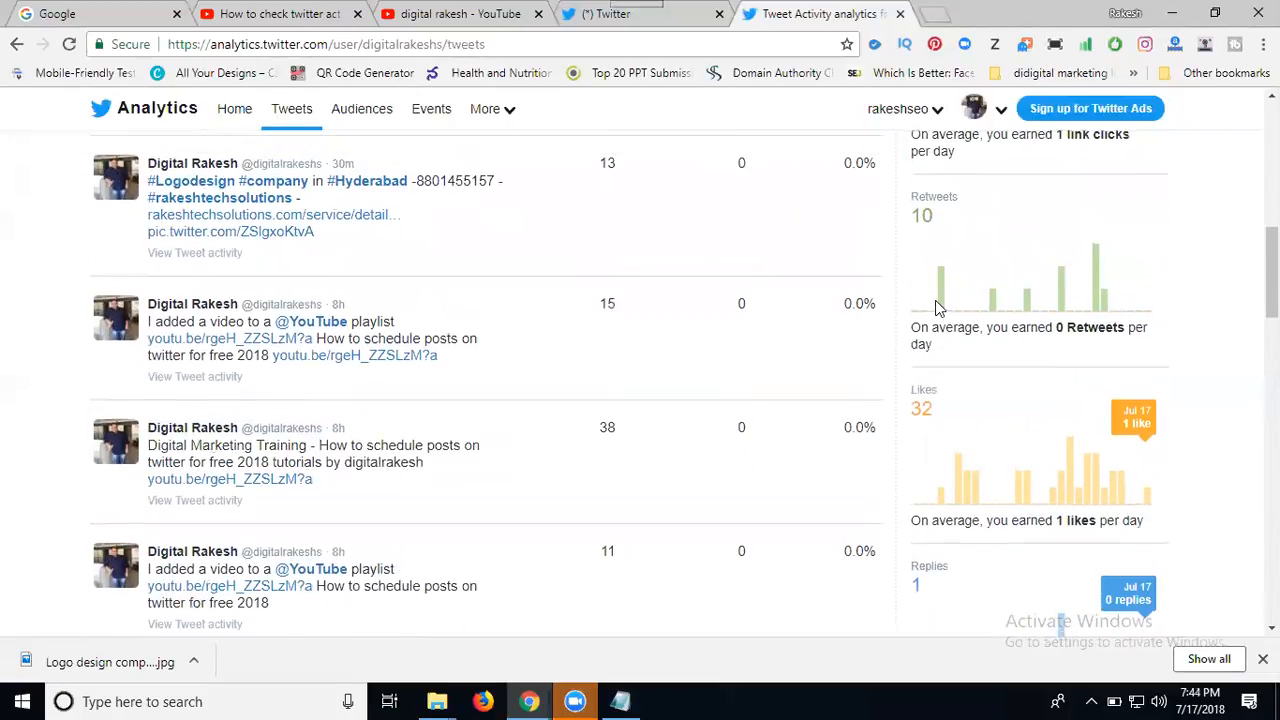
scroll(up, 3)
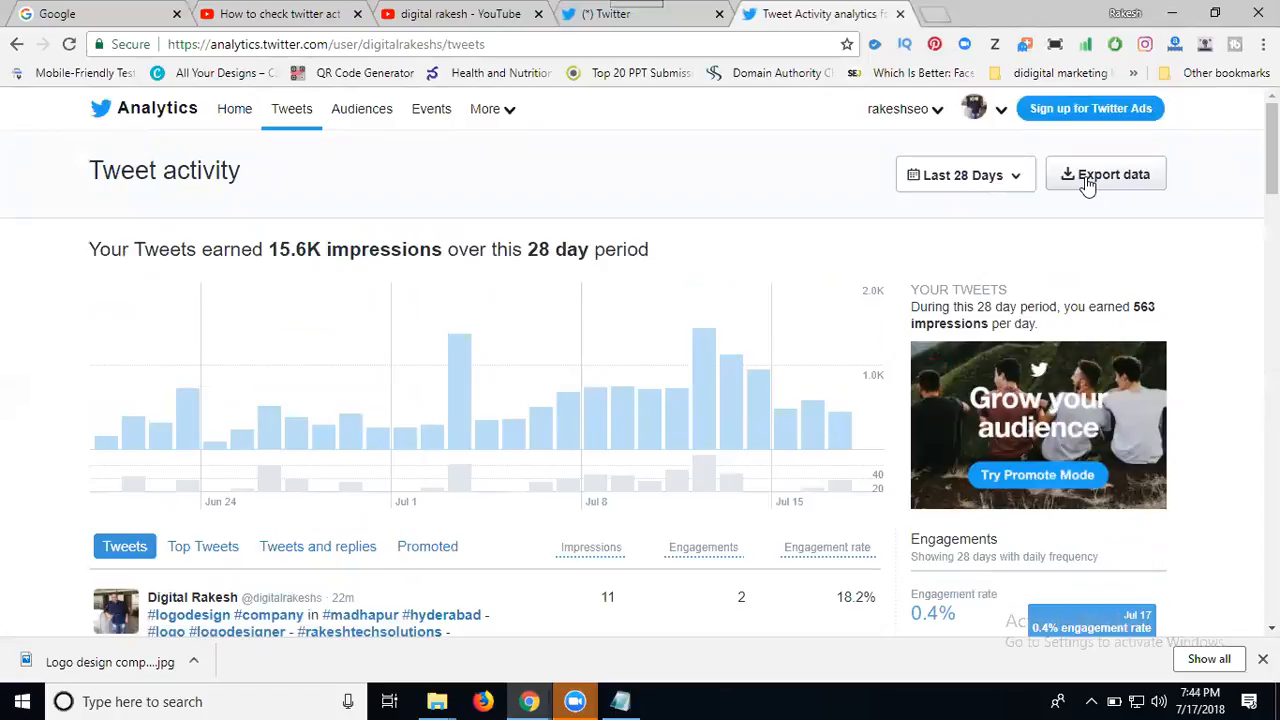
mouse_move(1088, 207)
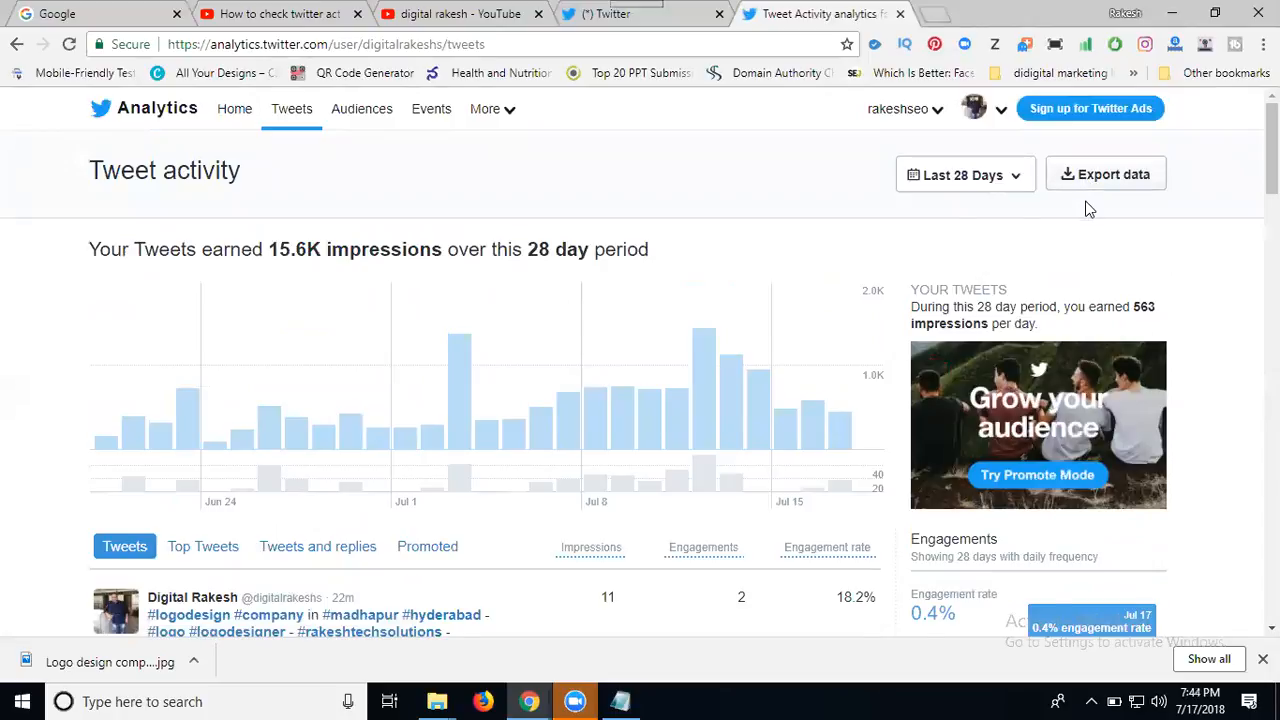
scroll(down, 3)
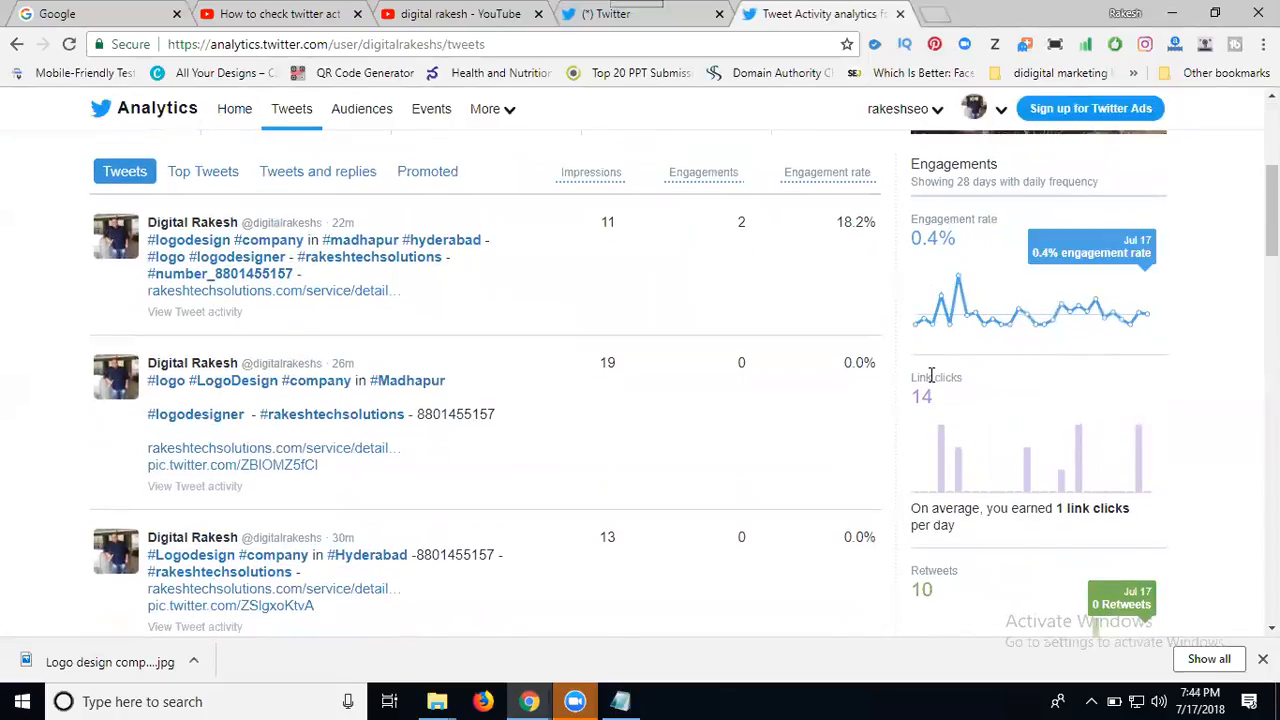
scroll(down, 3)
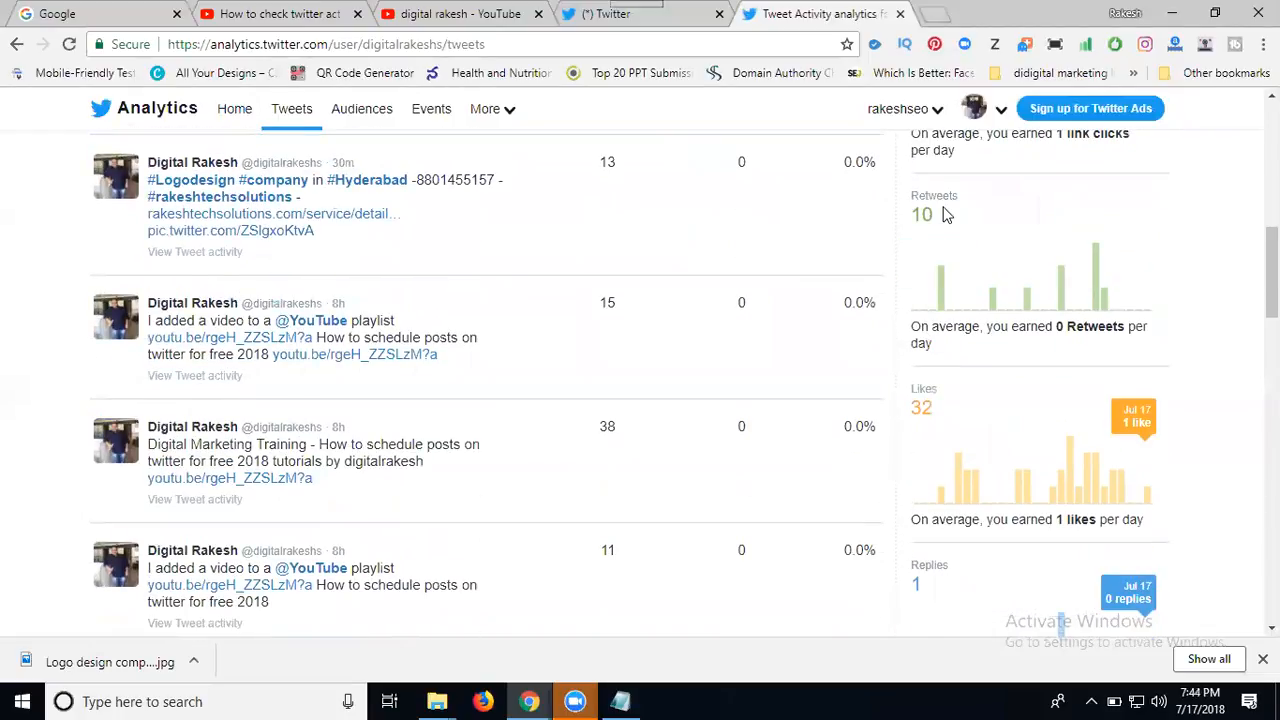
scroll(down, 3)
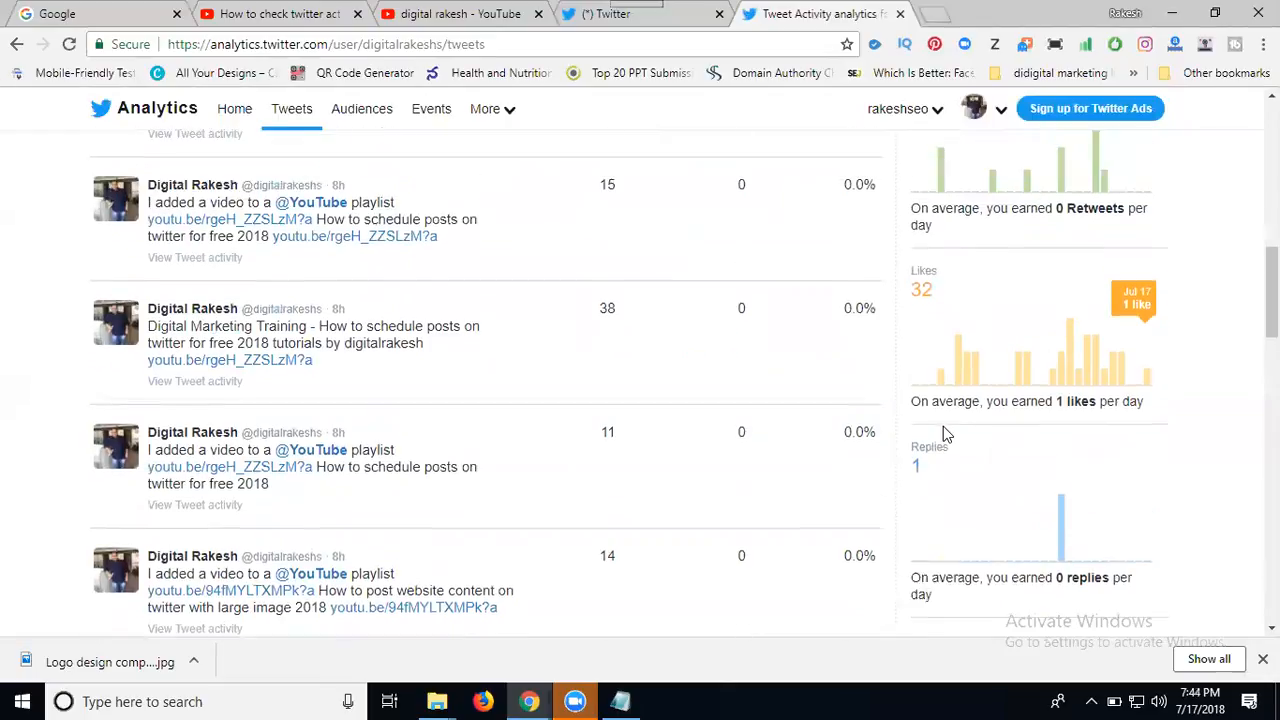
scroll(up, 3)
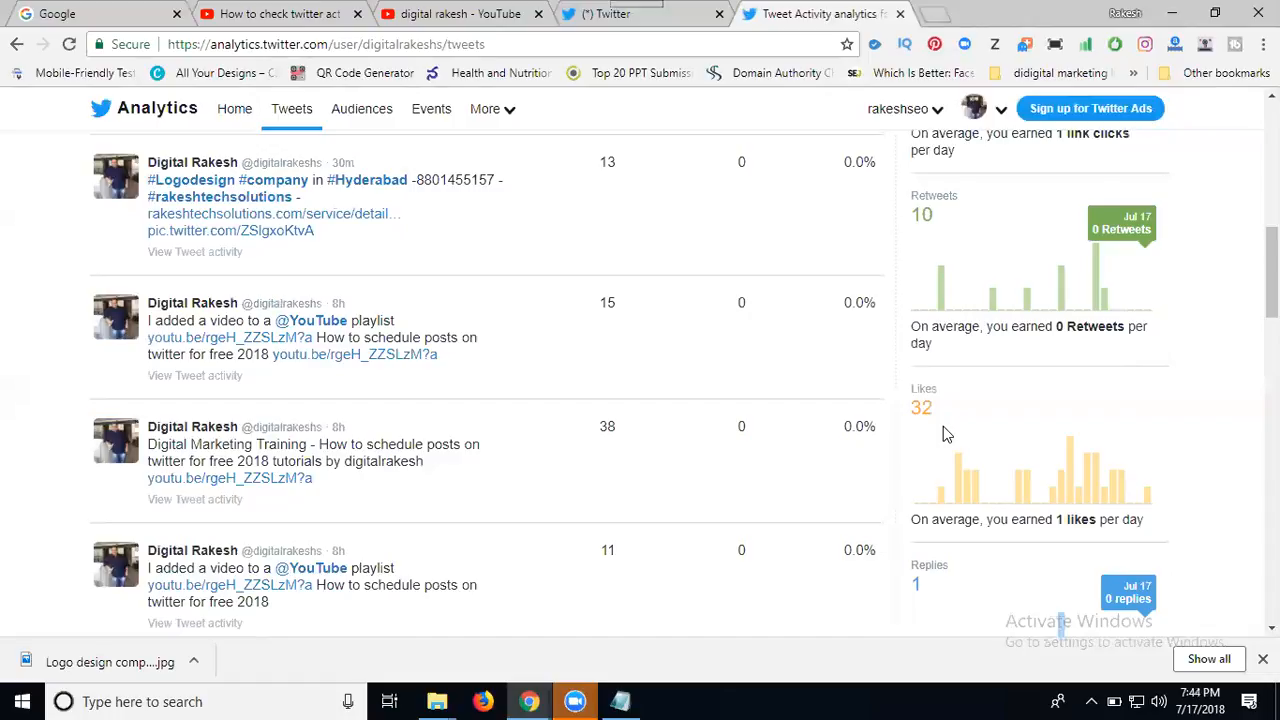
mouse_move(840, 318)
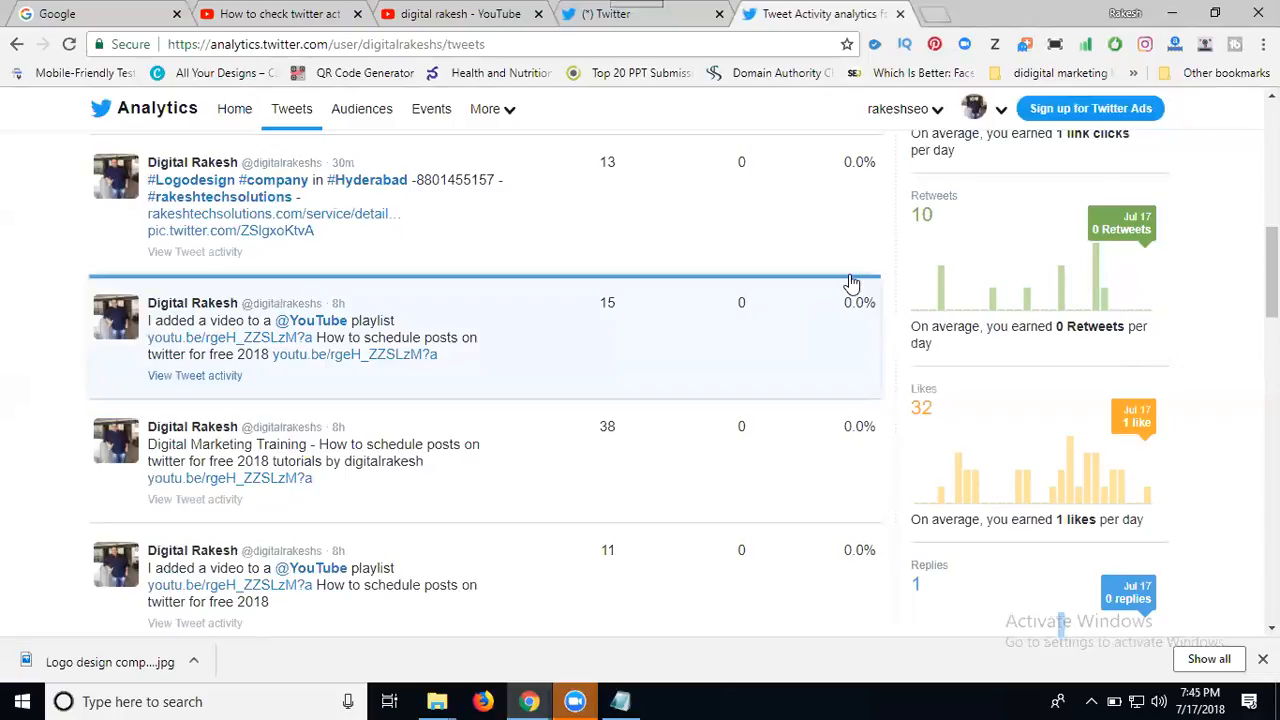
mouse_move(913, 76)
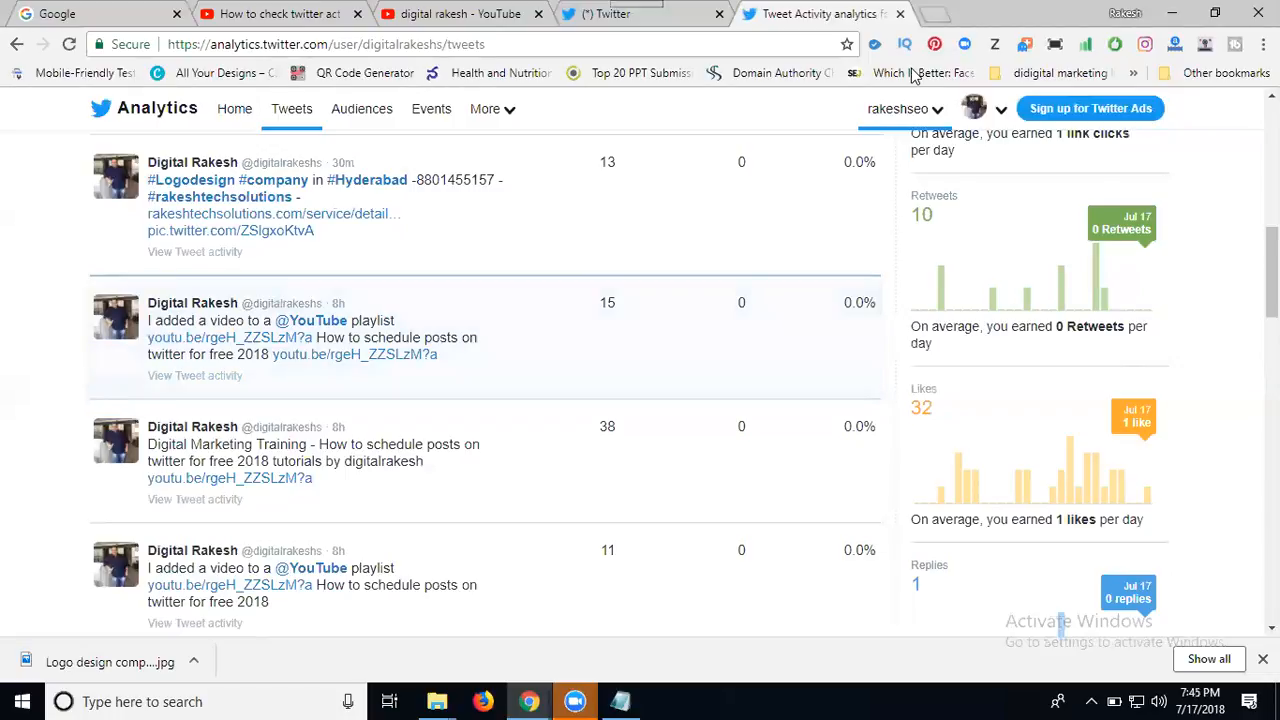